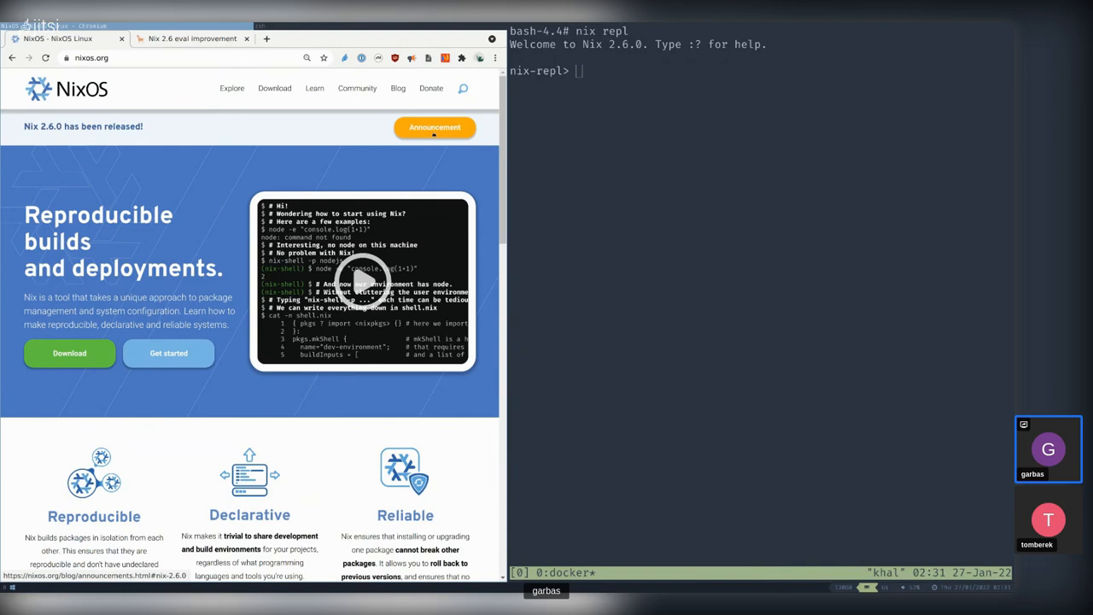
# Step: Open the Nix 2.6.0 release announcement from the nixos.org banner
pyautogui.click(435, 127)
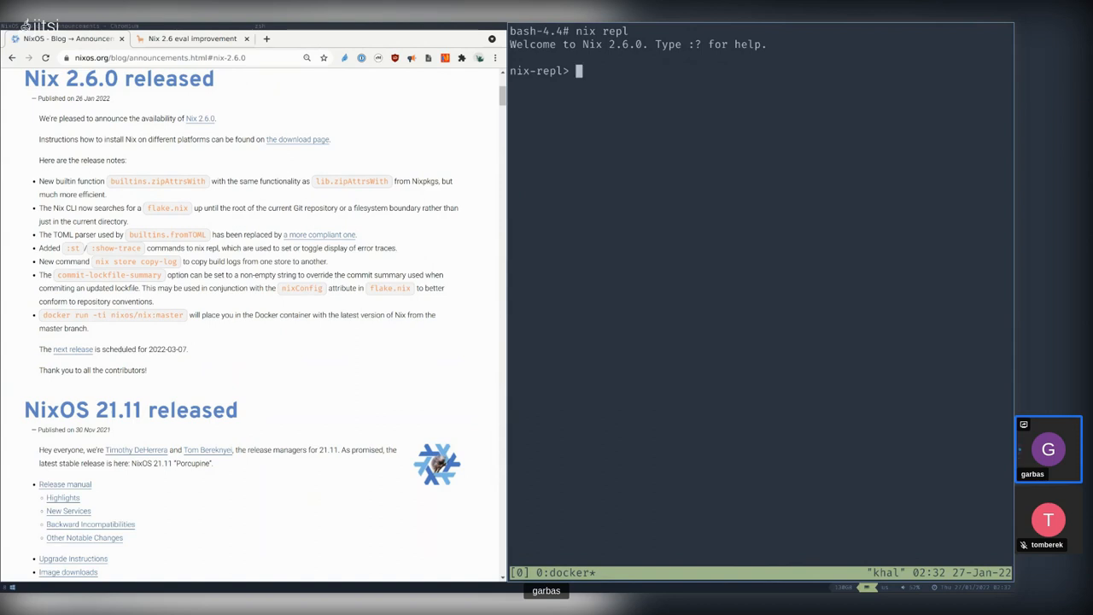
# Step: Run :doc builtins.zipAttrsWith in the repl to print its synopsis and example
pyautogui.write('L')
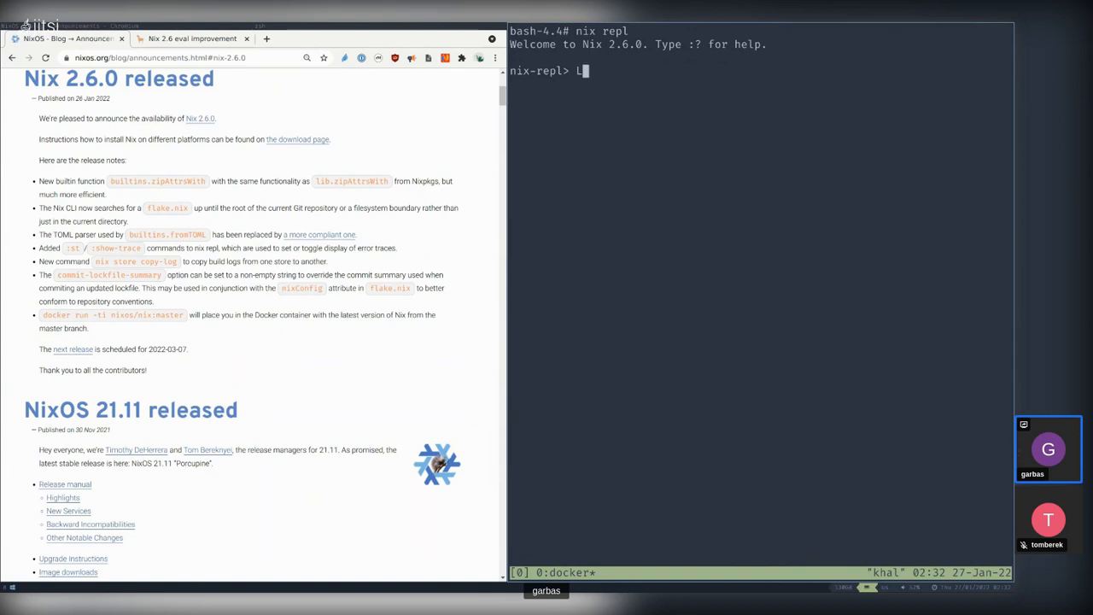
pyautogui.write(':di')
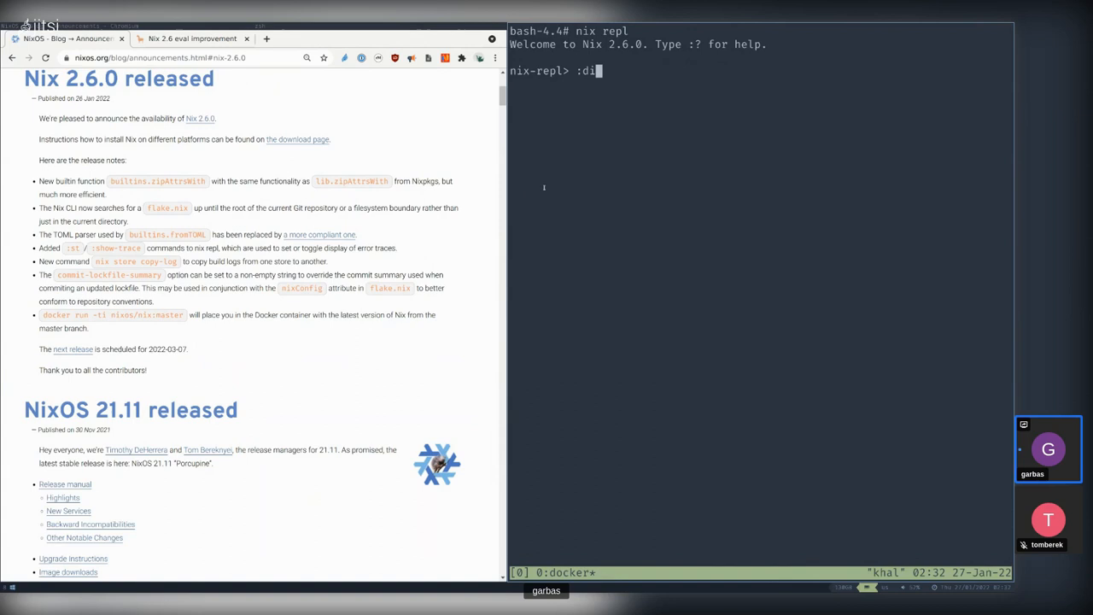
pyautogui.write('v')
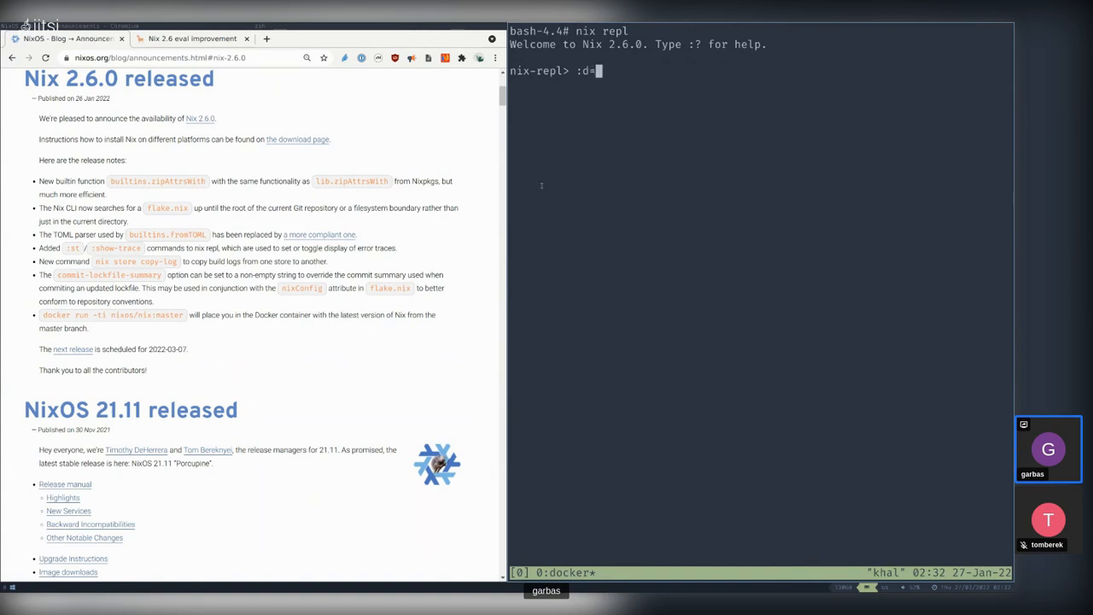
pyautogui.write('oc')
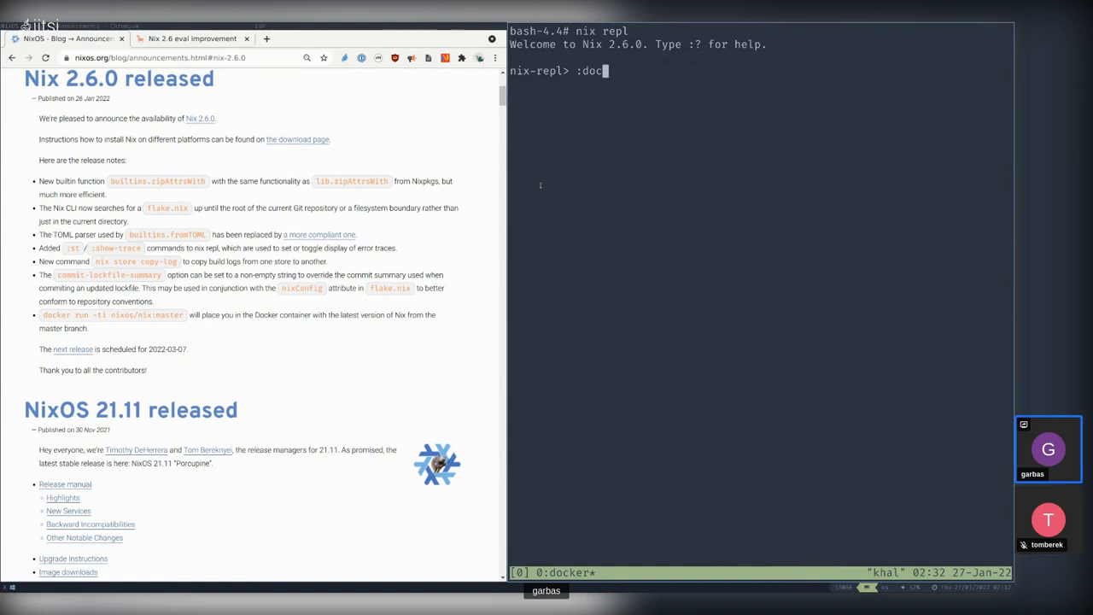
pyautogui.write('builtins')
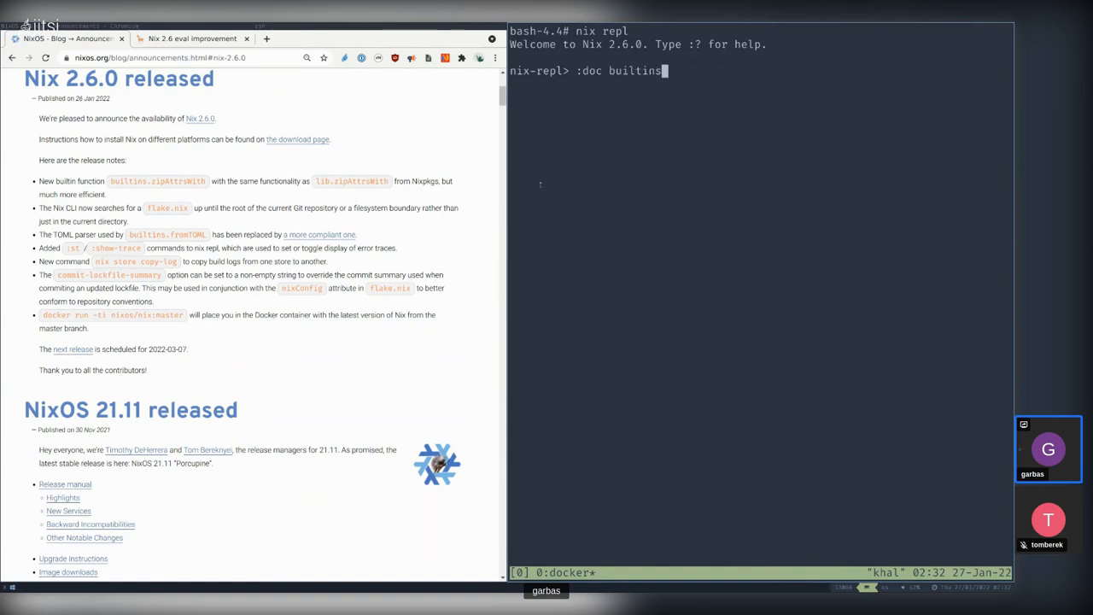
pyautogui.write('.zipAttrsWith')
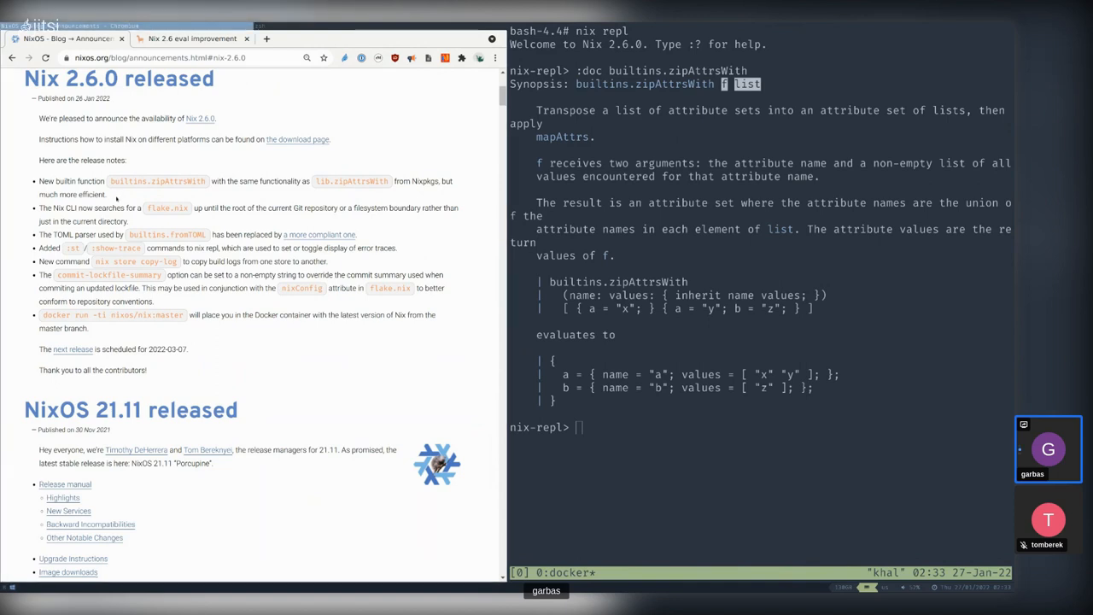
# Step: Switch to the 'Nix 2.6 eval improvement' article and scroll through it
pyautogui.click(190, 39)
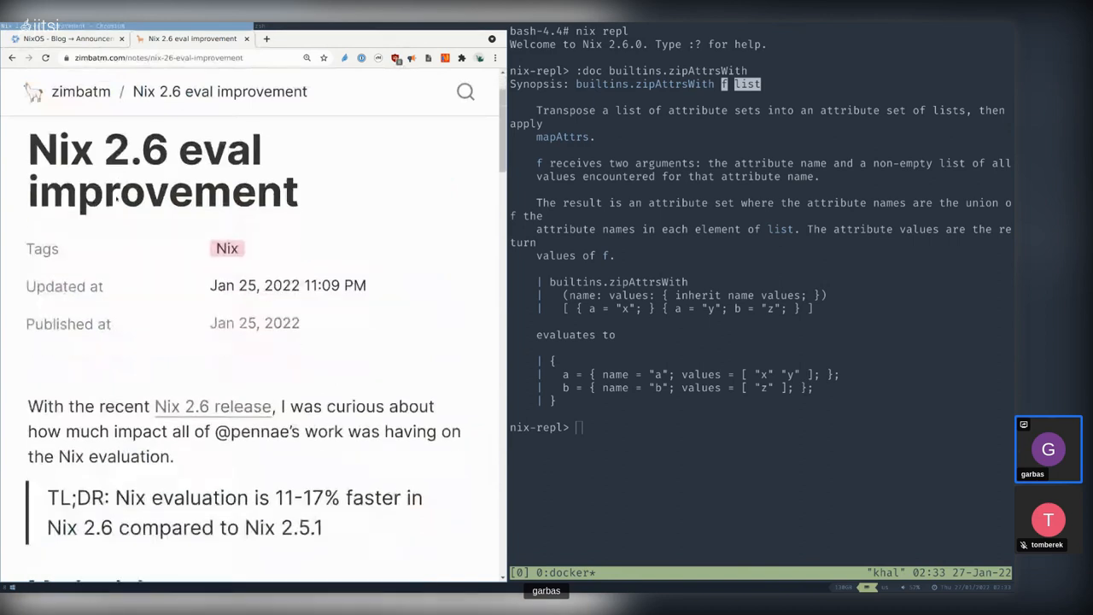
pyautogui.scroll(-3)
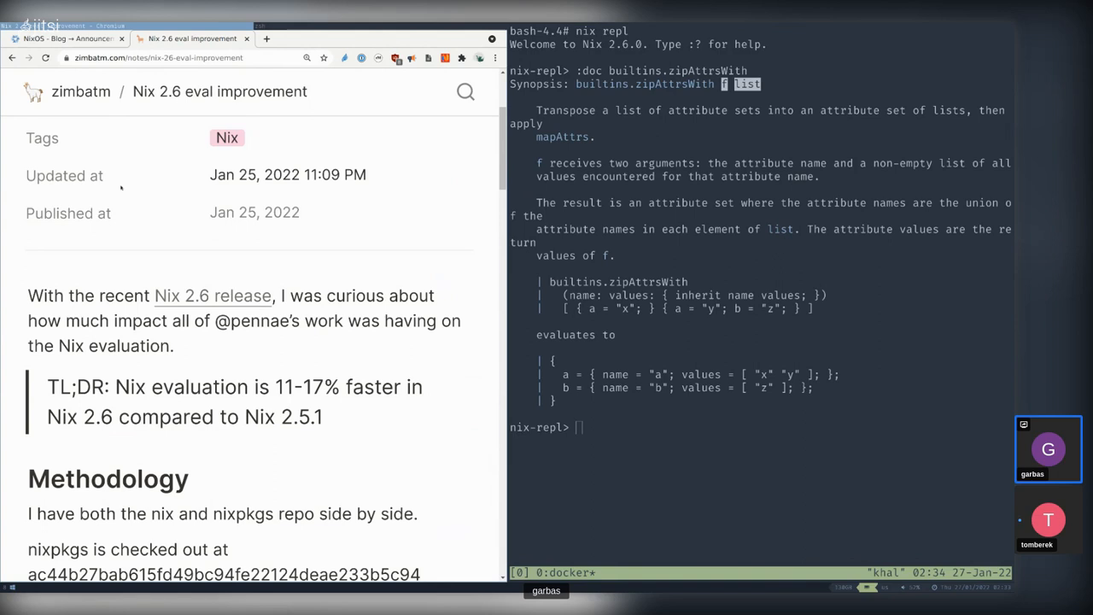
pyautogui.moveTo(360, 155)
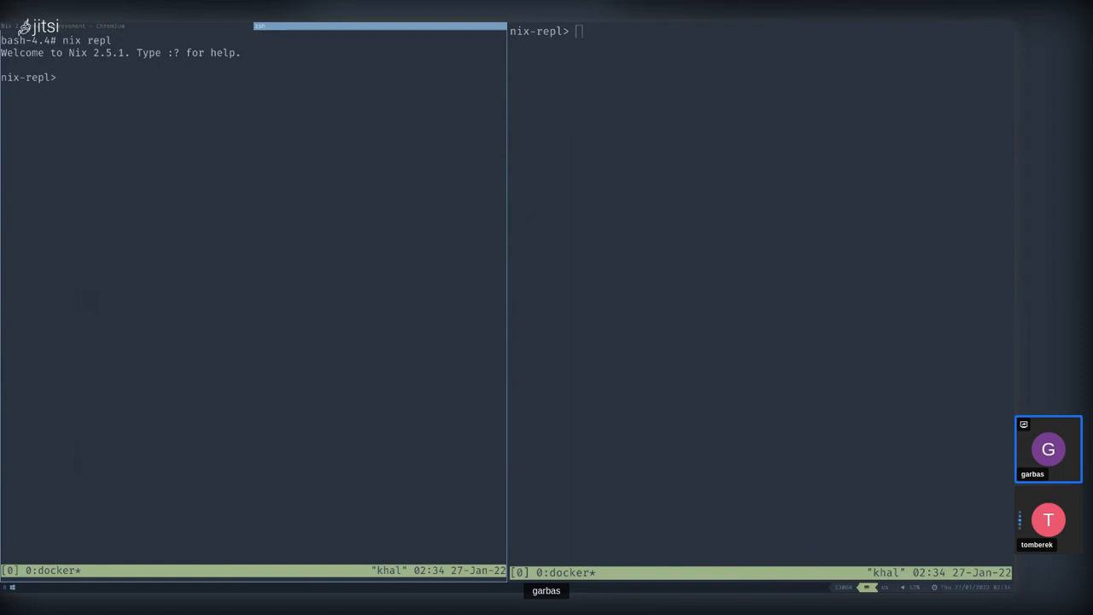
# Step: Evaluate builtins.fromTOML "a = error = 1" in the 2.6.0 repl to show the parse error
pyautogui.write('builtins.fromTOML "a = error = 1"')
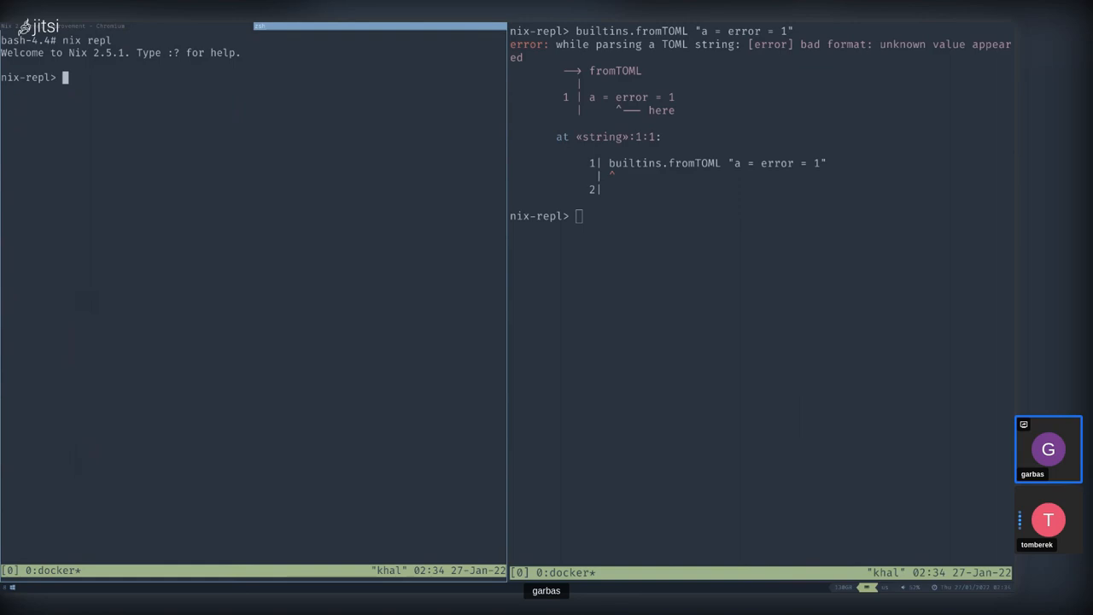
pyautogui.write('builtins.fromTOML "a = error = 1"')
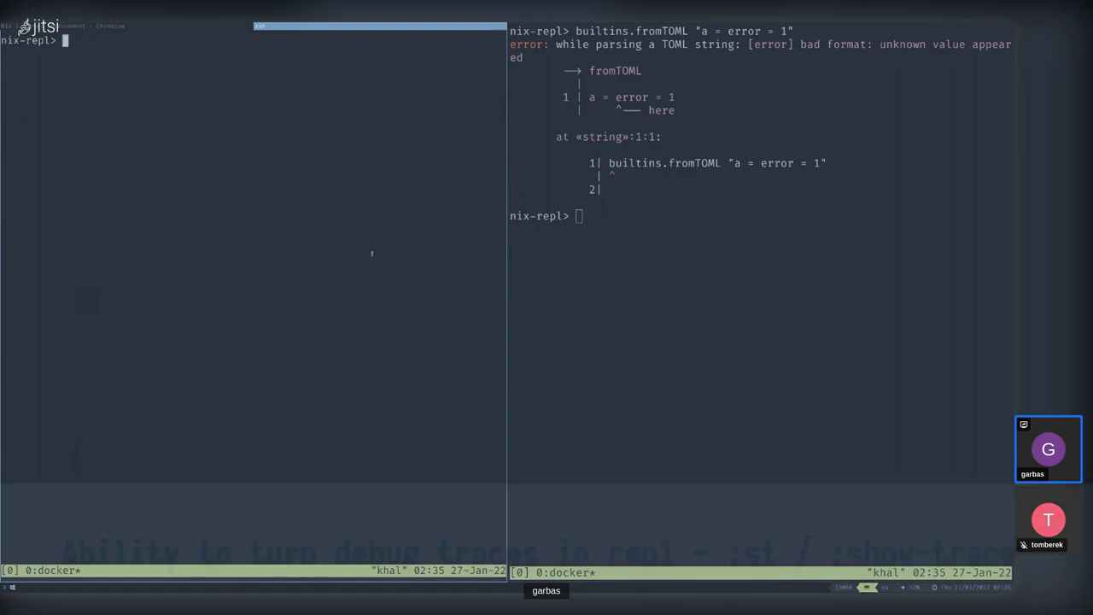
# Step: Turn error traces on with :st, then off again with :show-trace
pyautogui.write(':')
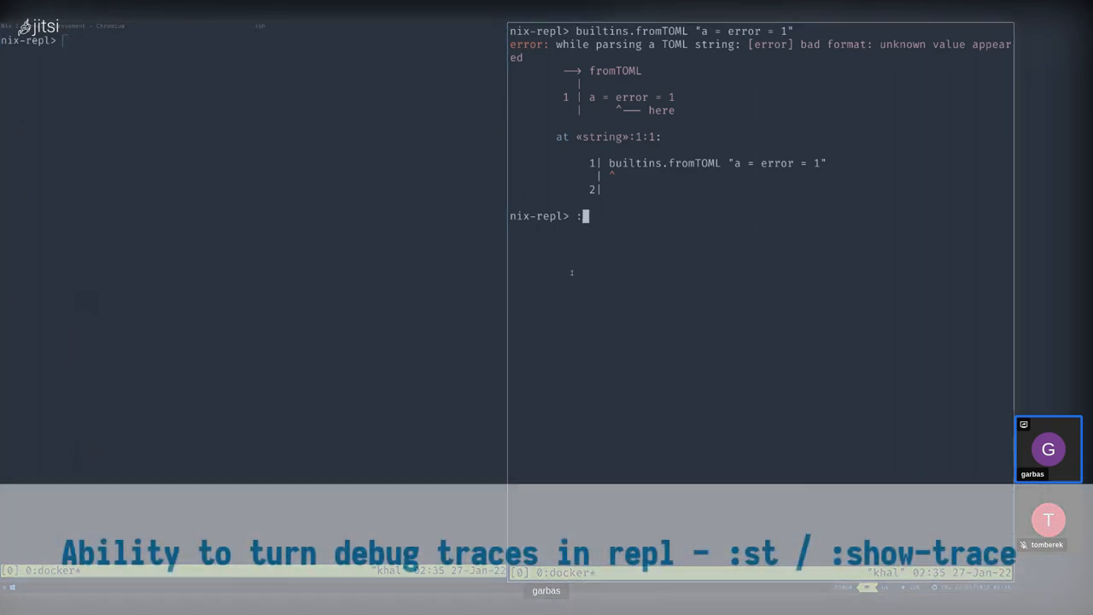
pyautogui.press('Backspace')
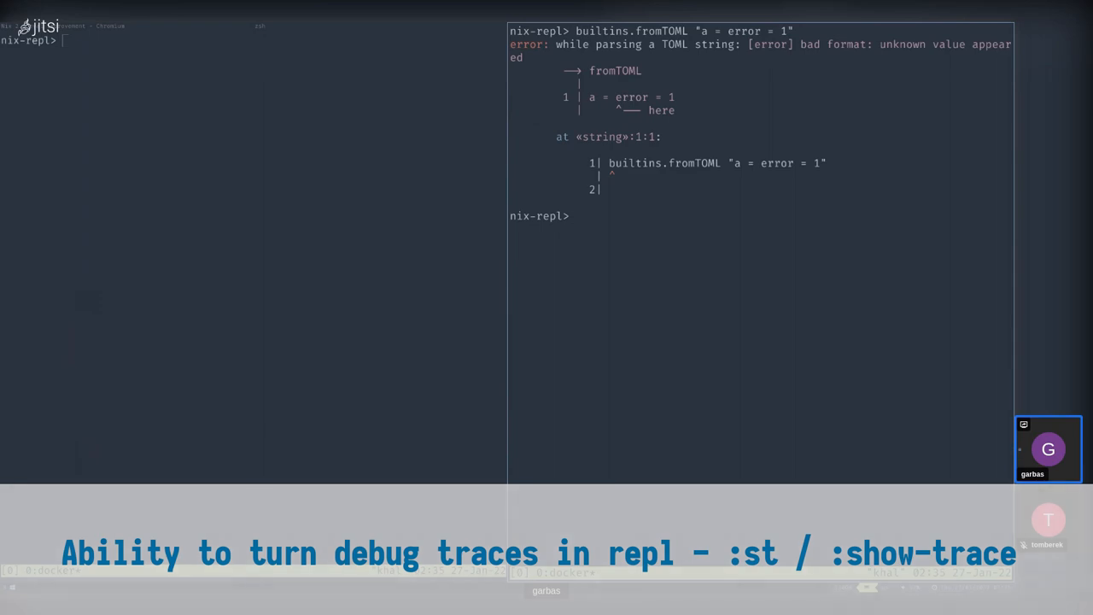
pyautogui.write(':st')
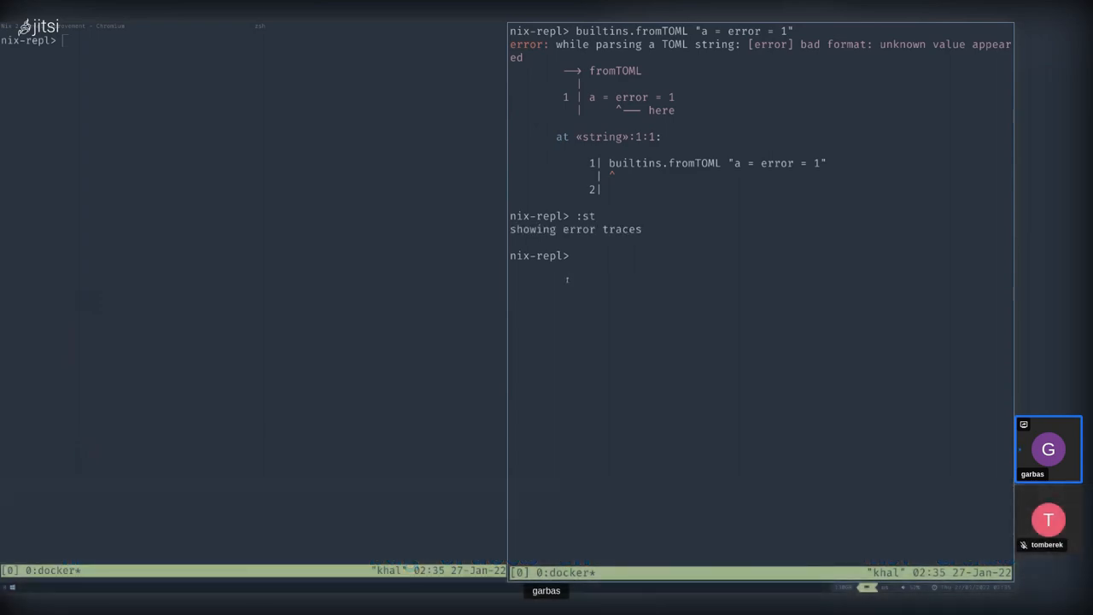
pyautogui.write(':st')
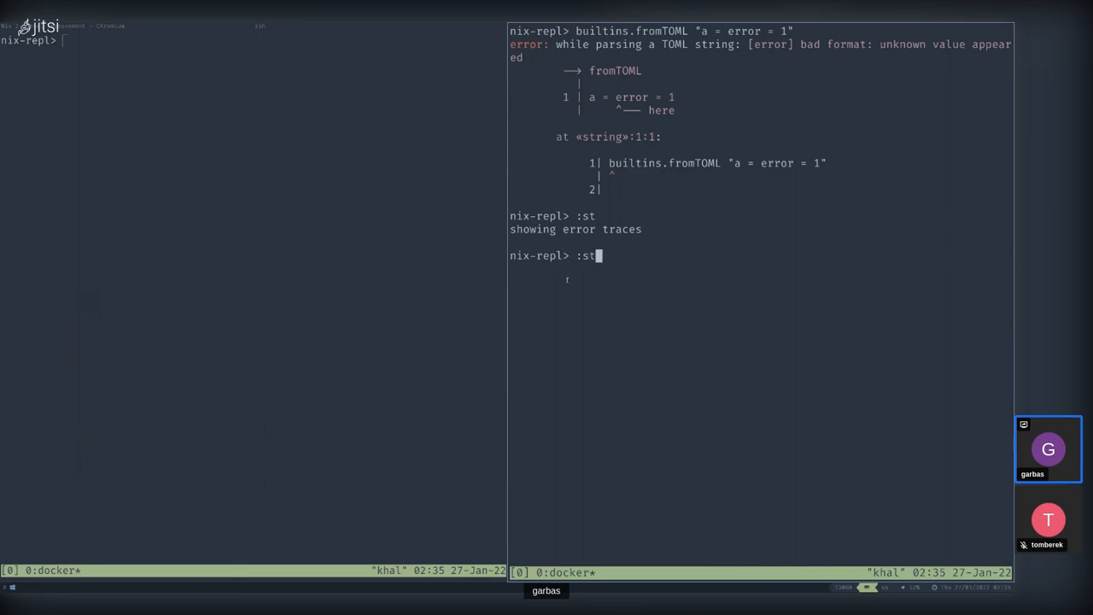
pyautogui.write('how')
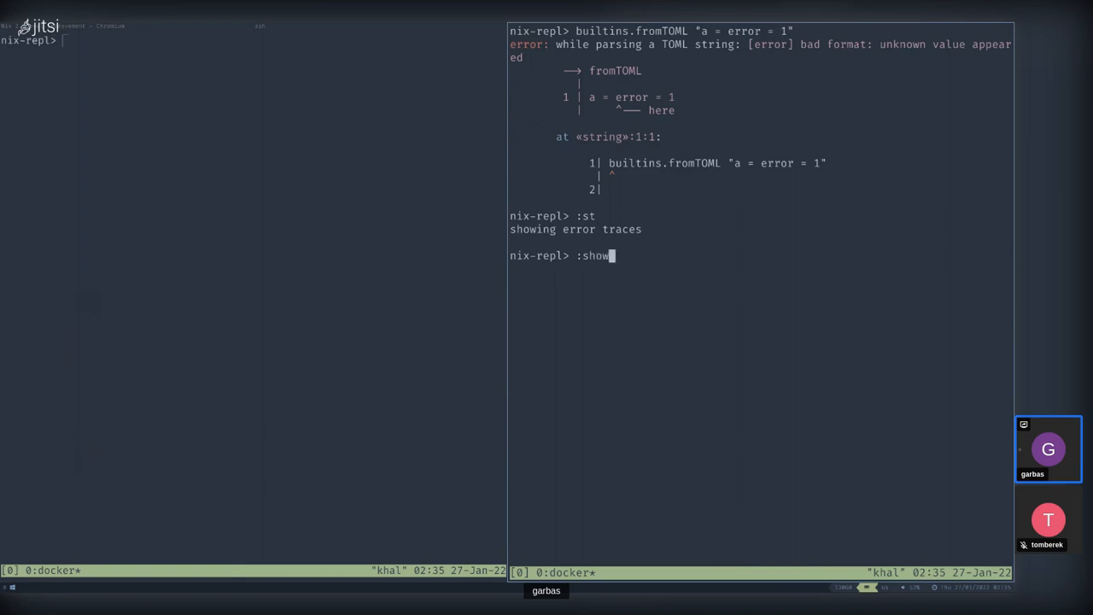
pyautogui.write('-trace')
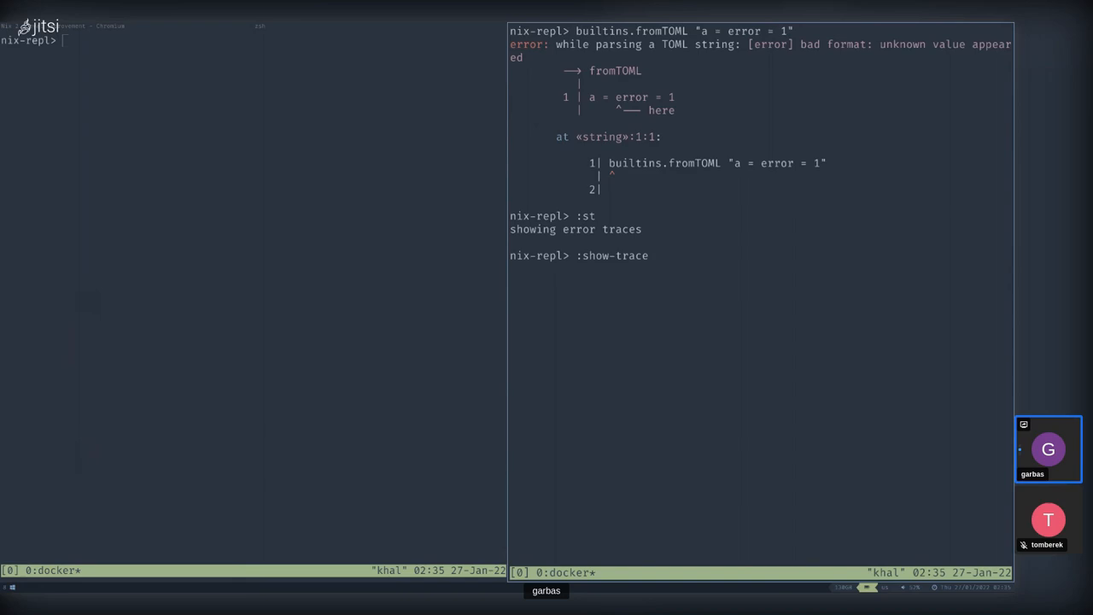
pyautogui.press('Return')
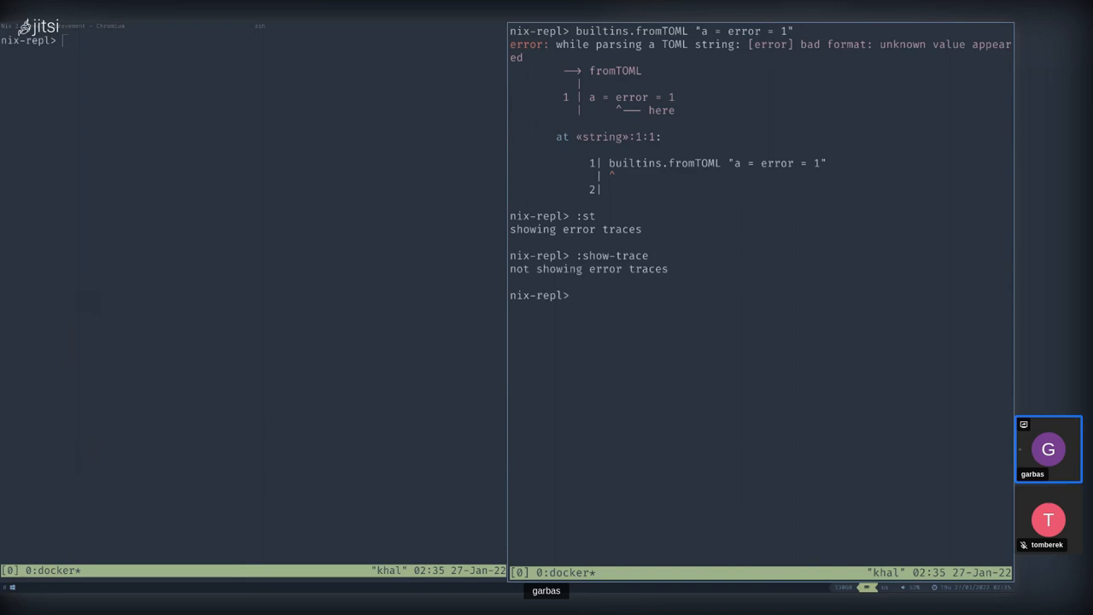
# Step: Import <nixpkgs> into the repl as pkgs
pyautogui.write('pkgs =')
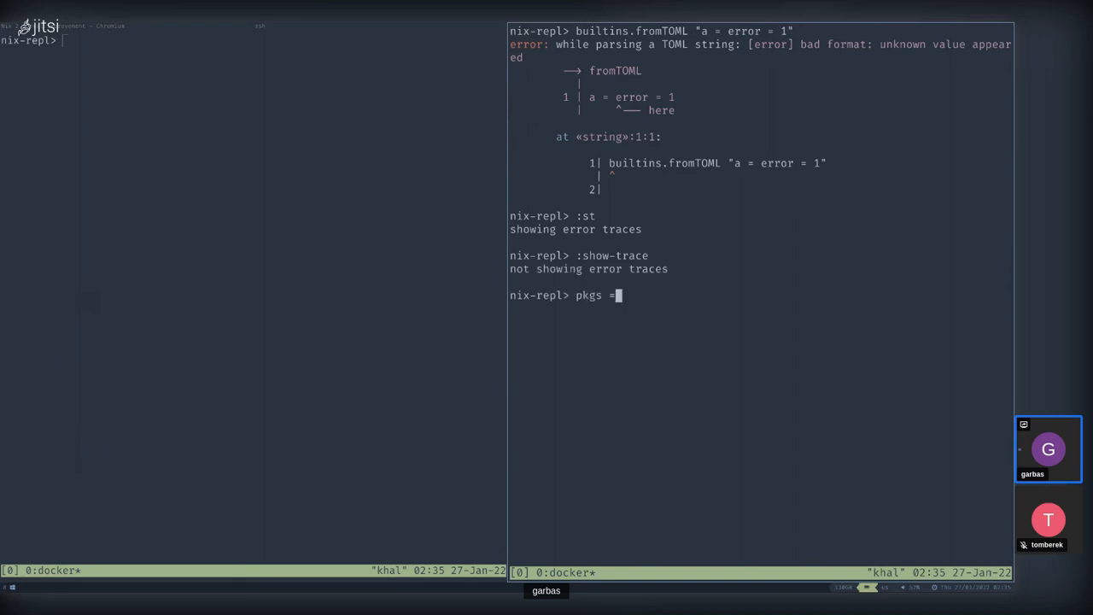
pyautogui.write('imp')
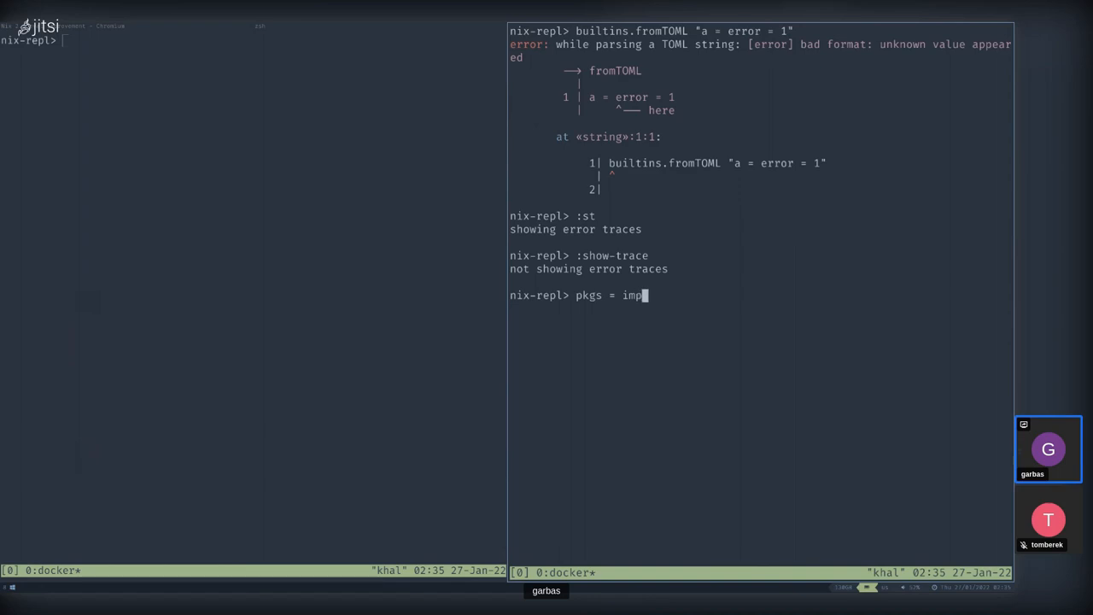
pyautogui.write('ort <nixpkgs> {')
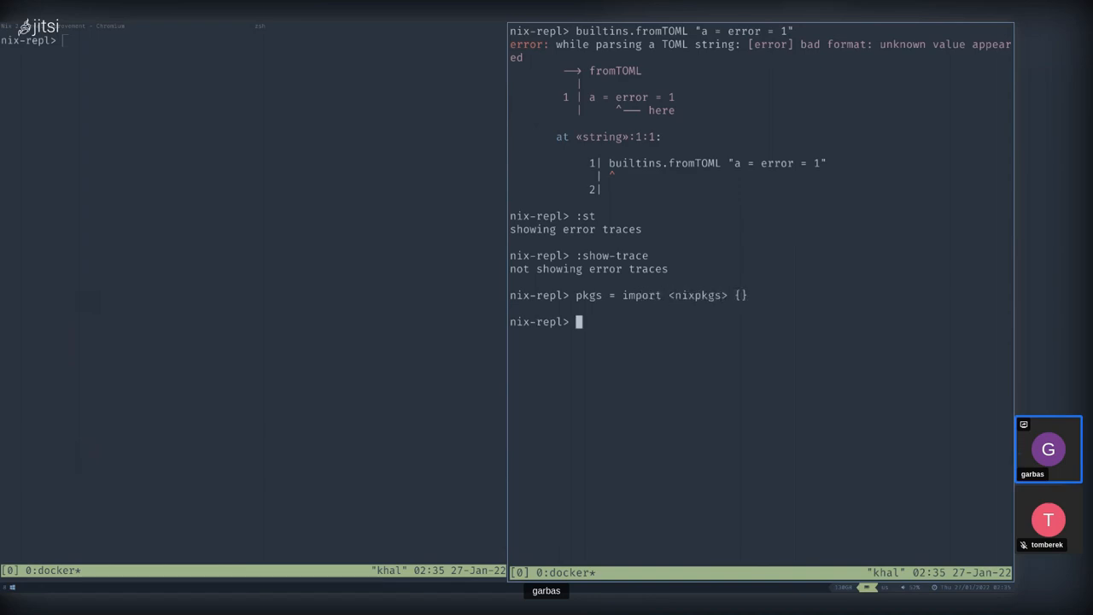
# Step: Evaluate pkgs.limesurvey, getting the insecure-package refusal, then enter :st
pyautogui.write('pkgs.')
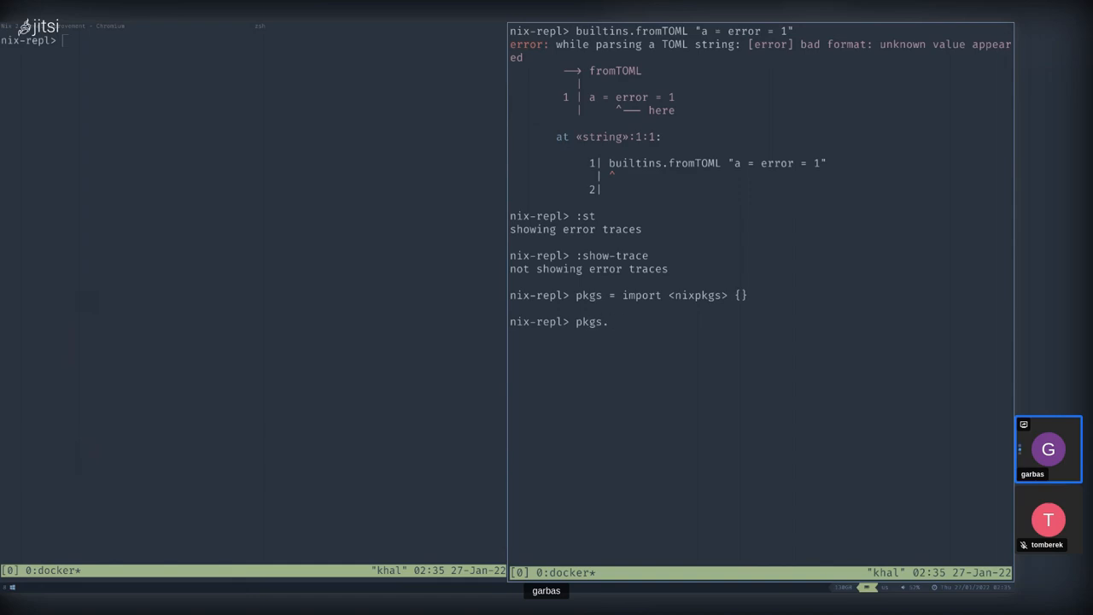
pyautogui.write('lime')
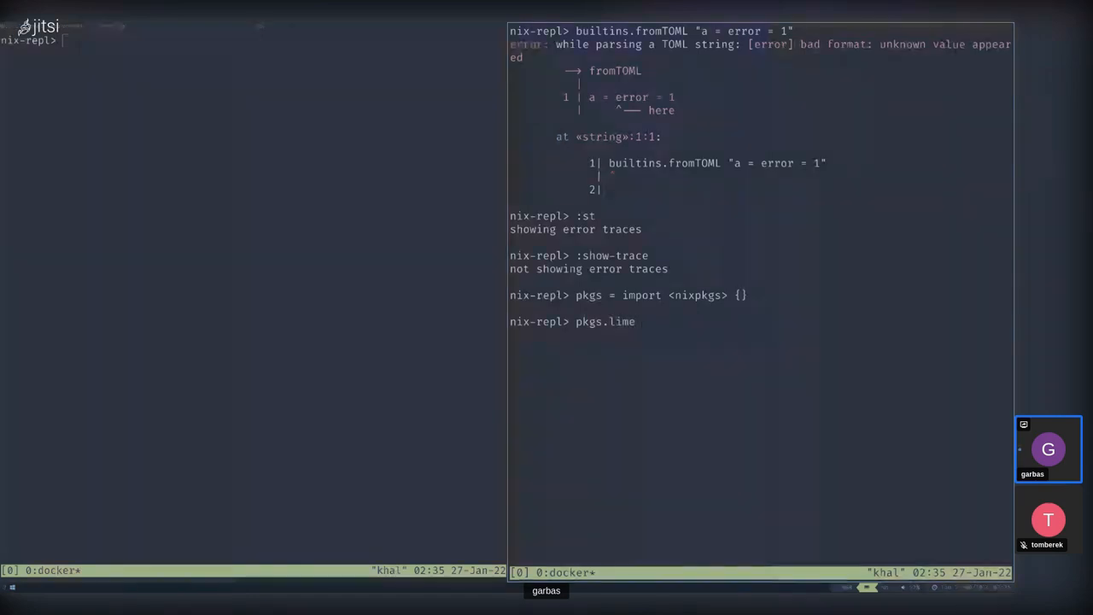
pyautogui.write('s')
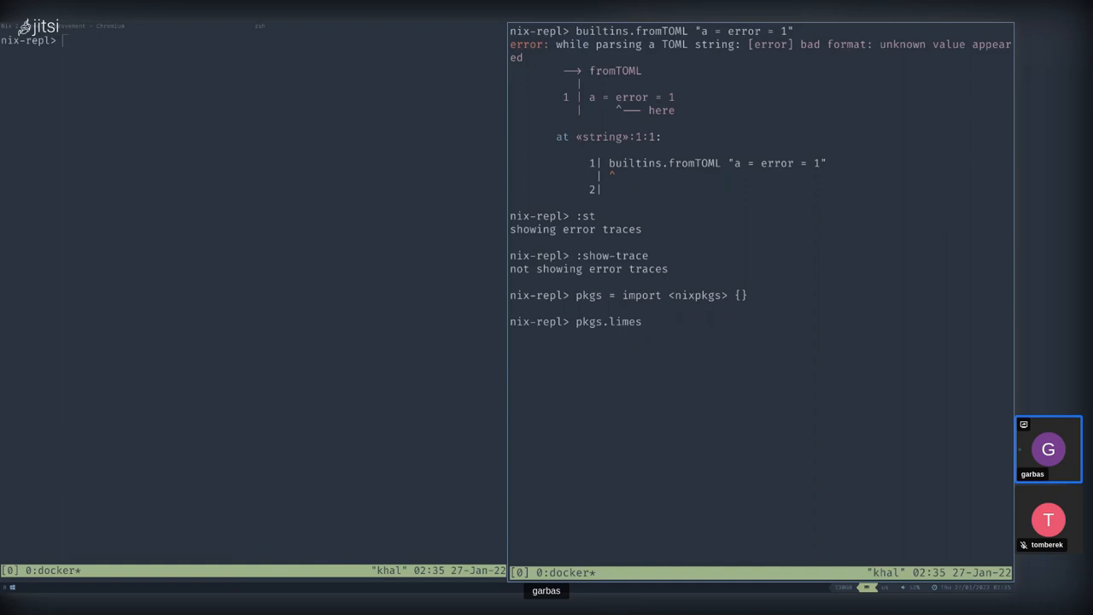
pyautogui.write('r')
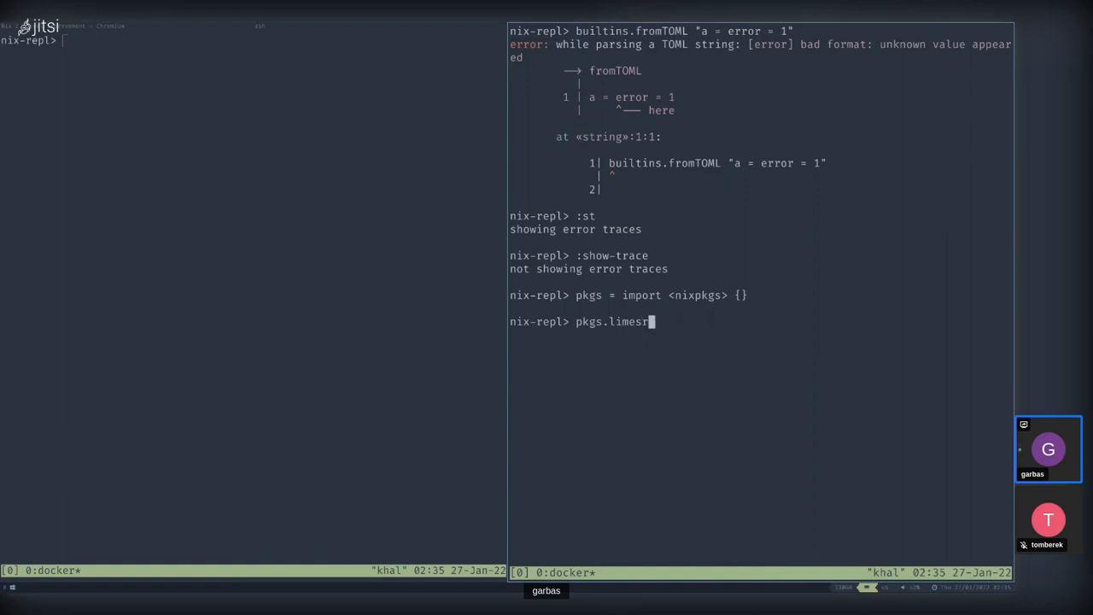
pyautogui.press('Tab')
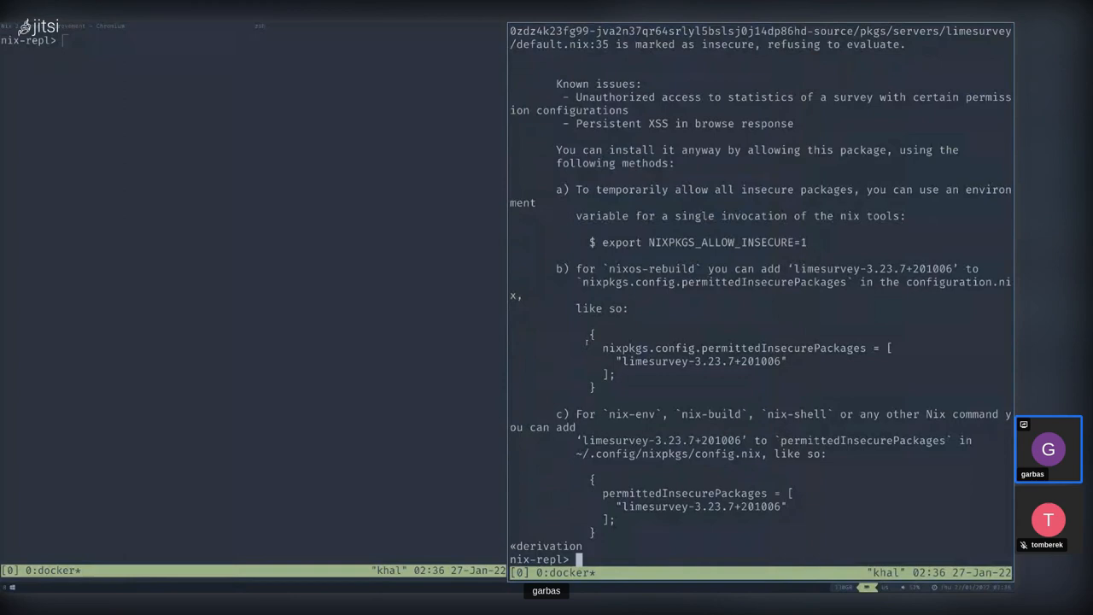
pyautogui.write(':st')
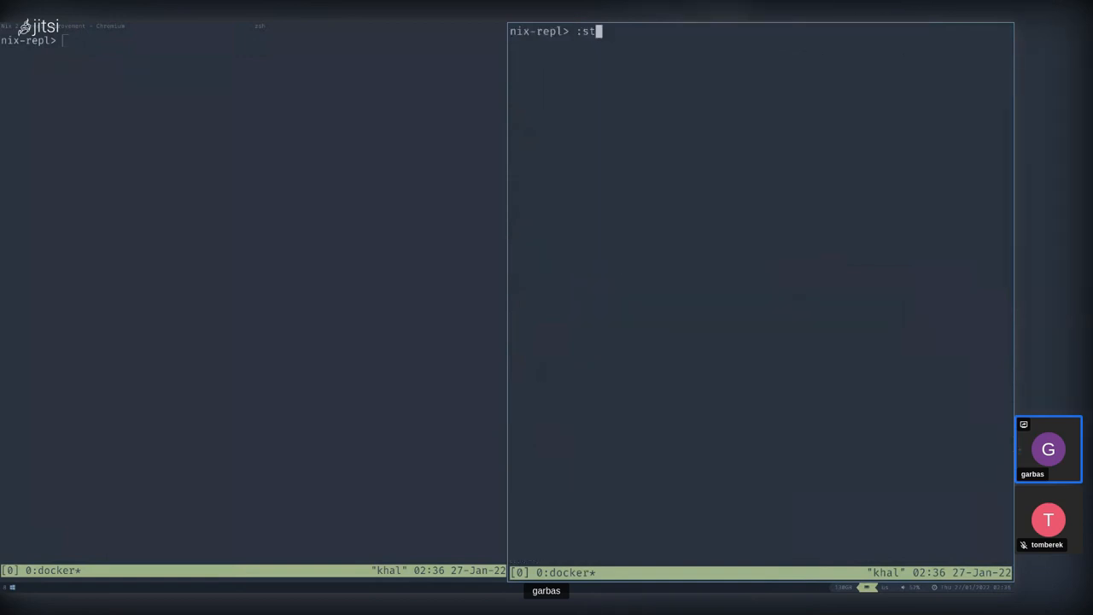
# Step: Re-evaluate pkgs.limesurvey to view its insecure-package error again
pyautogui.write('pkgs.limesurvey')
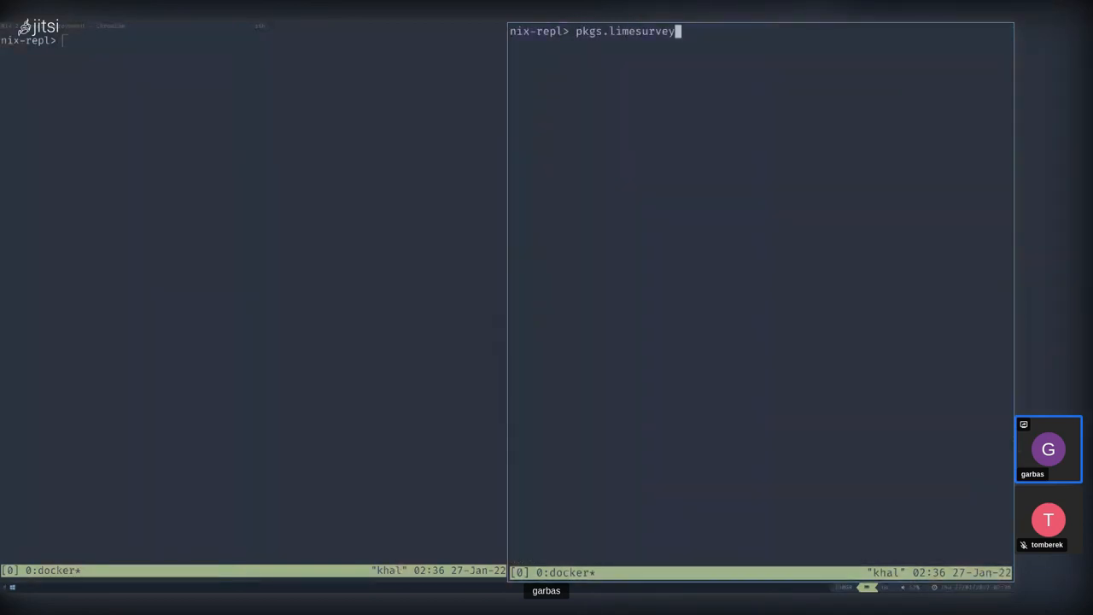
pyautogui.press('enter')
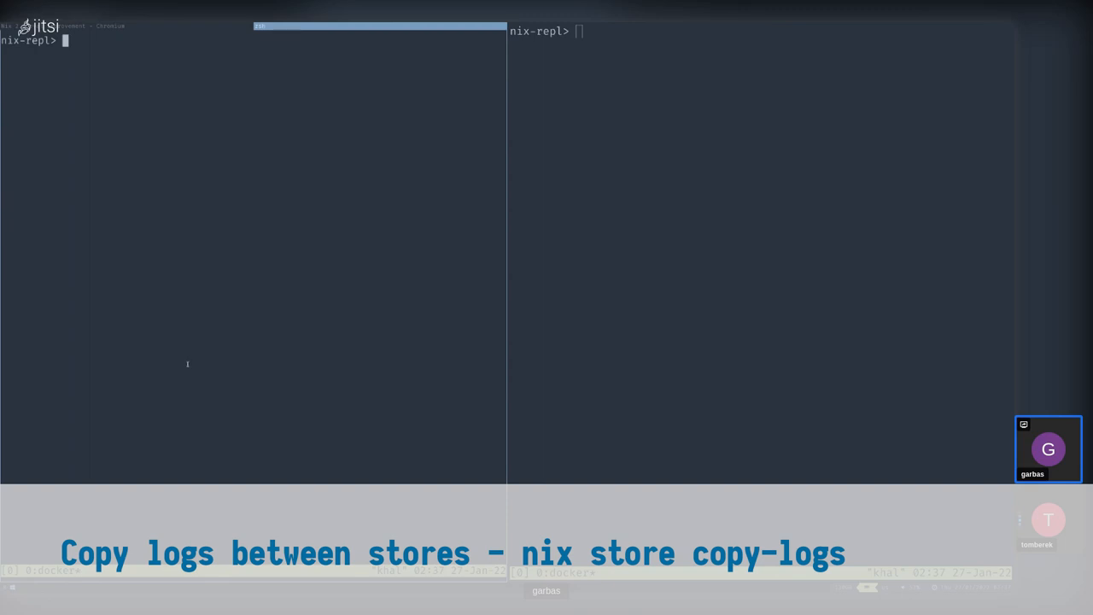
pyautogui.moveTo(195, 355)
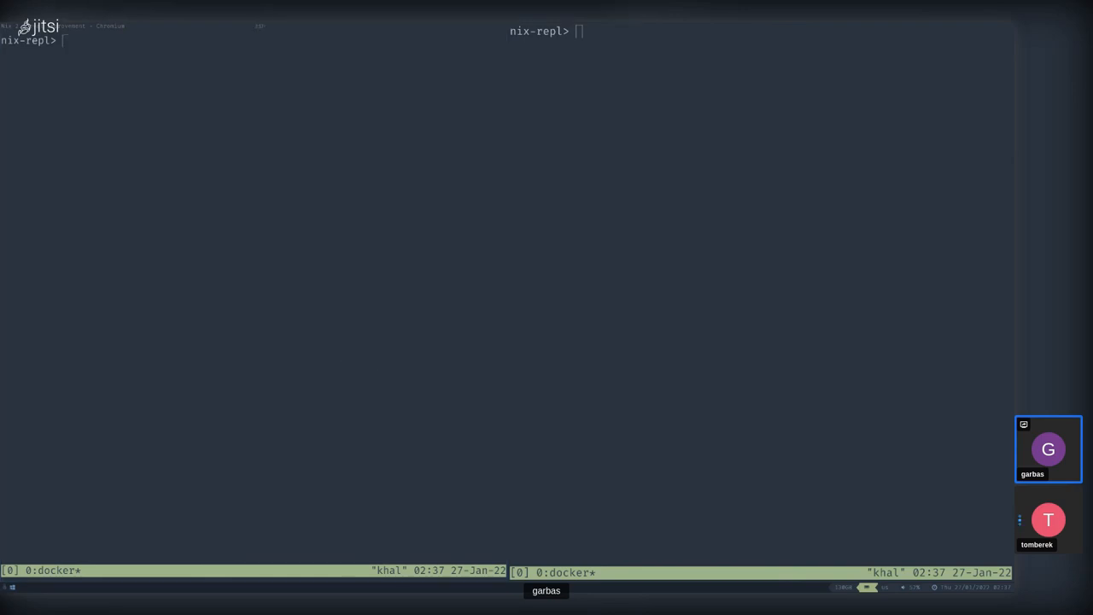
# Step: Enter the echo 'experimental-features = nix-command flakes' >> /etc/nix/nix.conf line
pyautogui.write("echo 'experimental-features = nix-command flakes' >> /etc/nix/nix.conf")
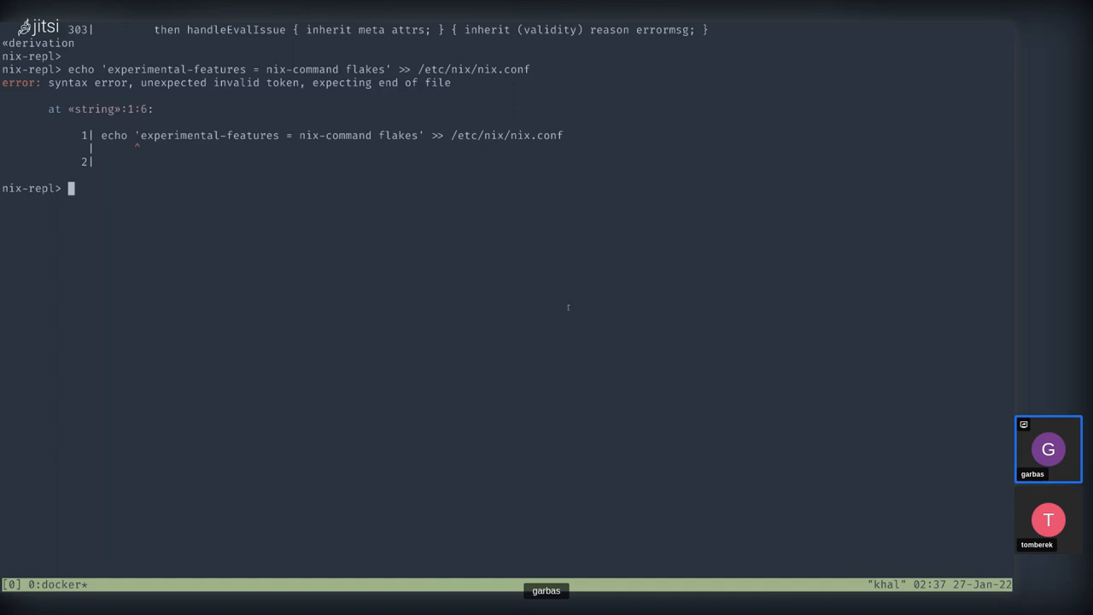
# Step: Append experimental-features to nix.conf, then copy the nixpkgs#hello log from cache.nixos.org
pyautogui.write("echo 'experimental-features = nix-command flakes' >> /etc/nix/nix.conf")
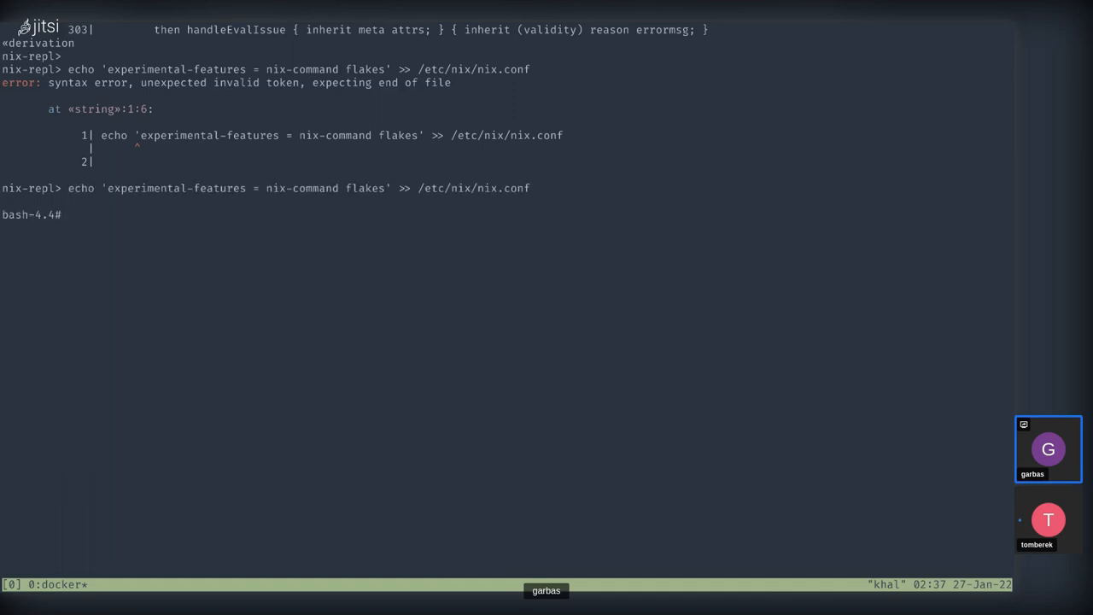
pyautogui.write('nix r')
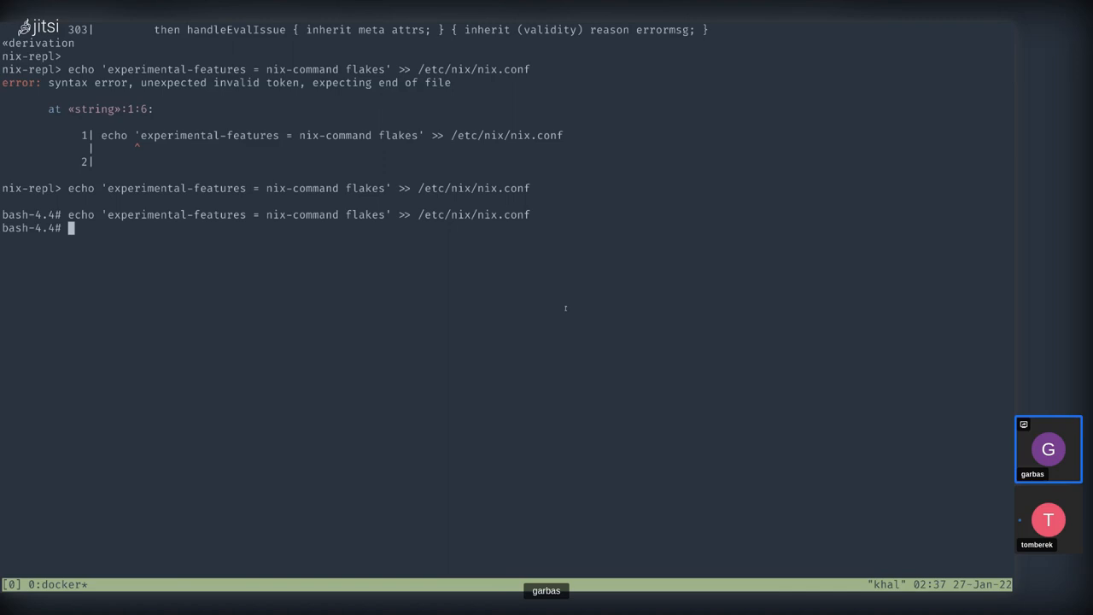
pyautogui.write('nix store copy-log --from https://cache.nixos.org --eval-store auto nixpkgs#hello')
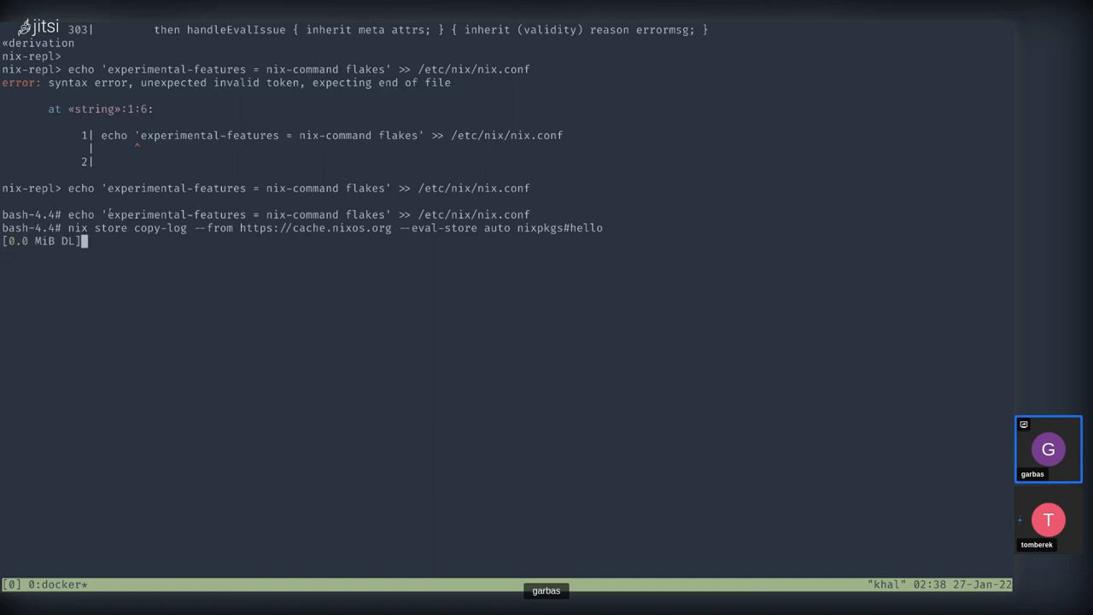
# Step: List /nix/var/log/nix/drvs/3r/ to confirm the hello-2.10.drv.bz2 log exists
pyautogui.write('ls')
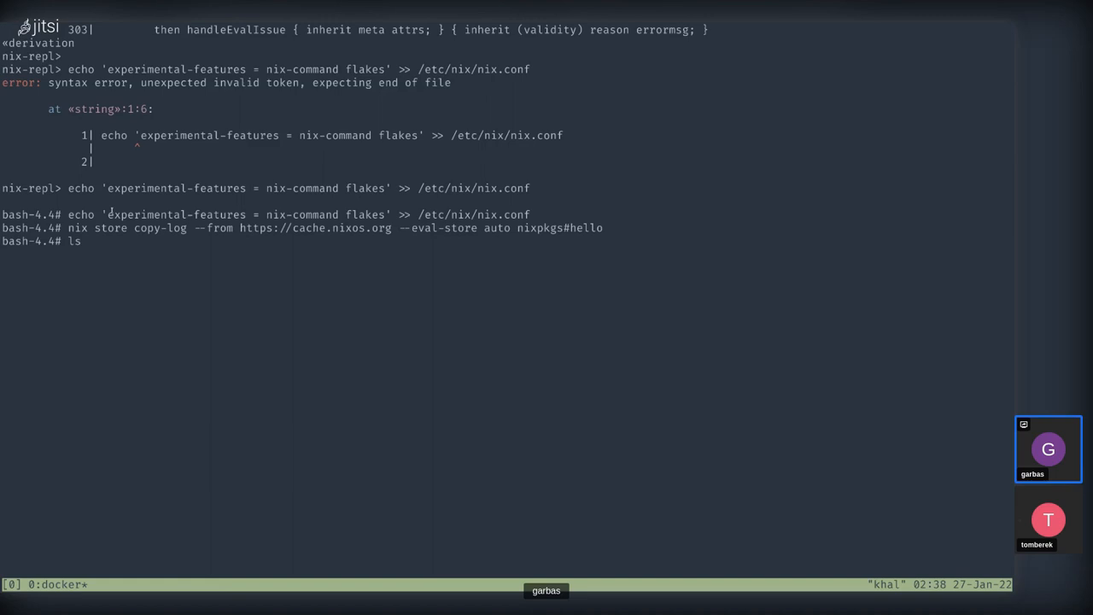
pyautogui.write('/nix/var/log/nix/drvs/')
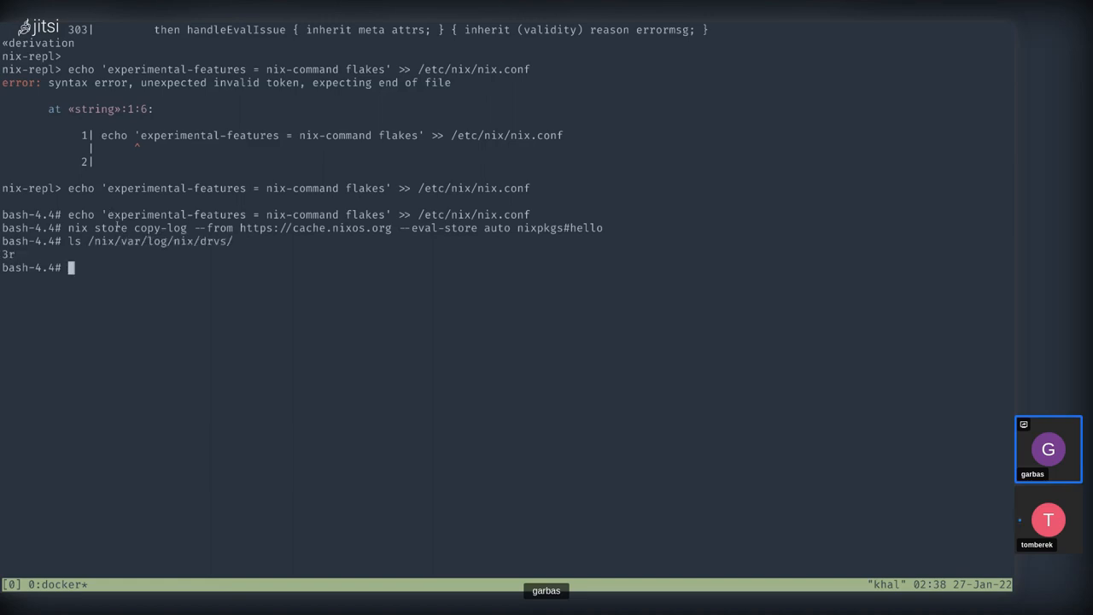
pyautogui.write('ls /nix/var/log/nix/drvs/3r/')
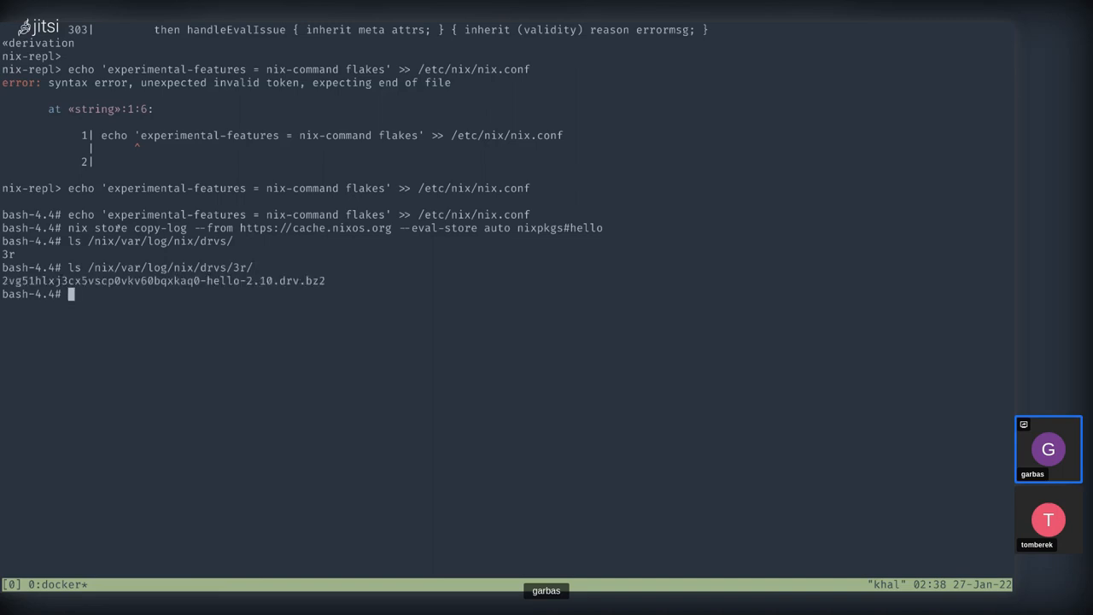
pyautogui.write('nix')
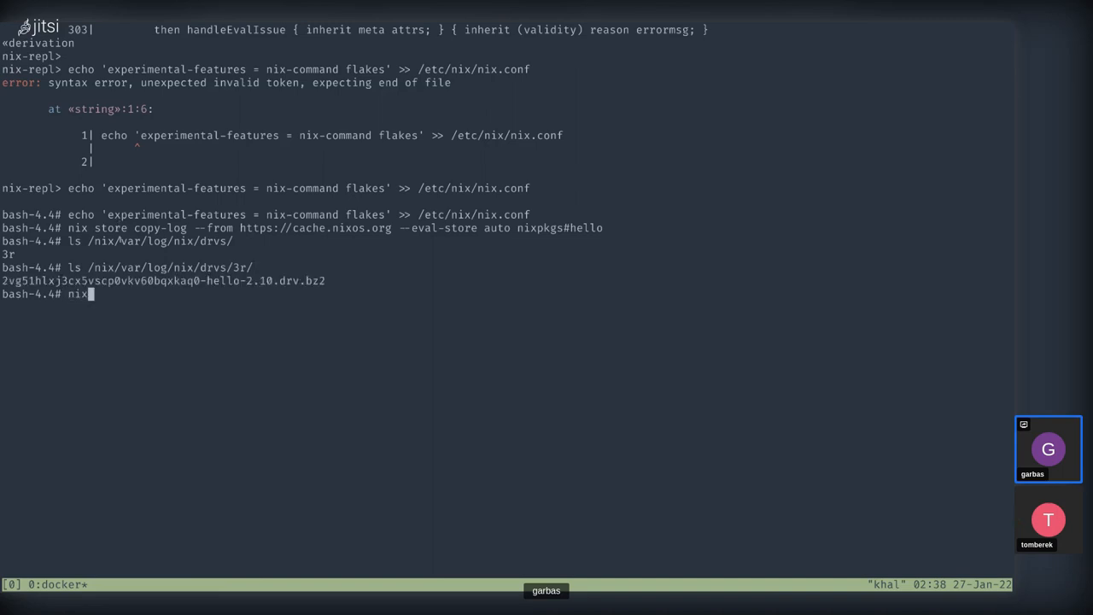
pyautogui.write('store')
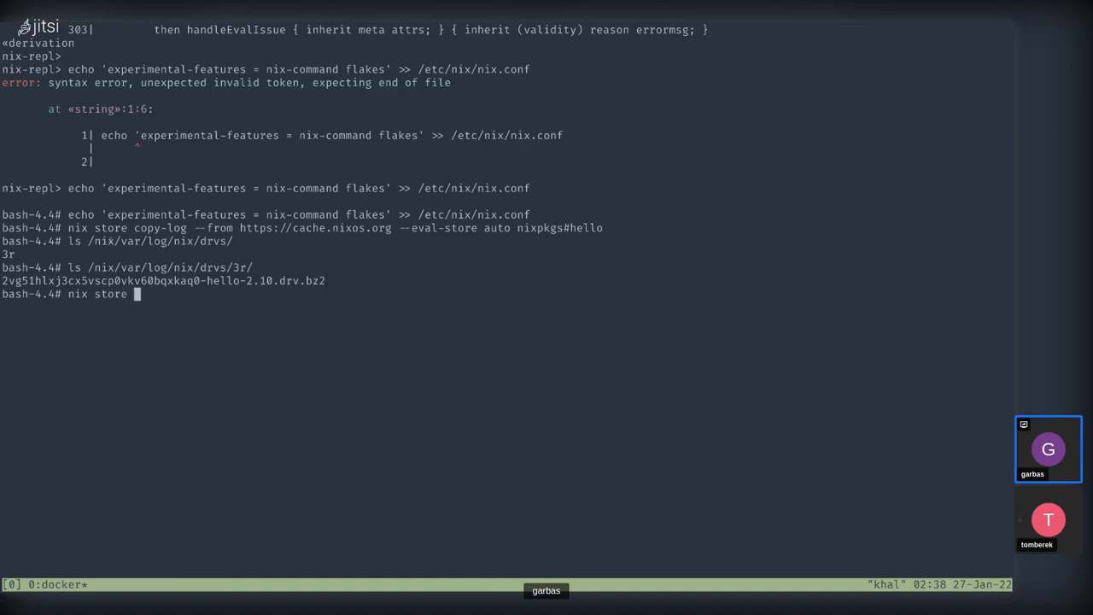
# Step: Read the nix store copy-log --help man page, then quit it and clear the terminal
pyautogui.write('copy')
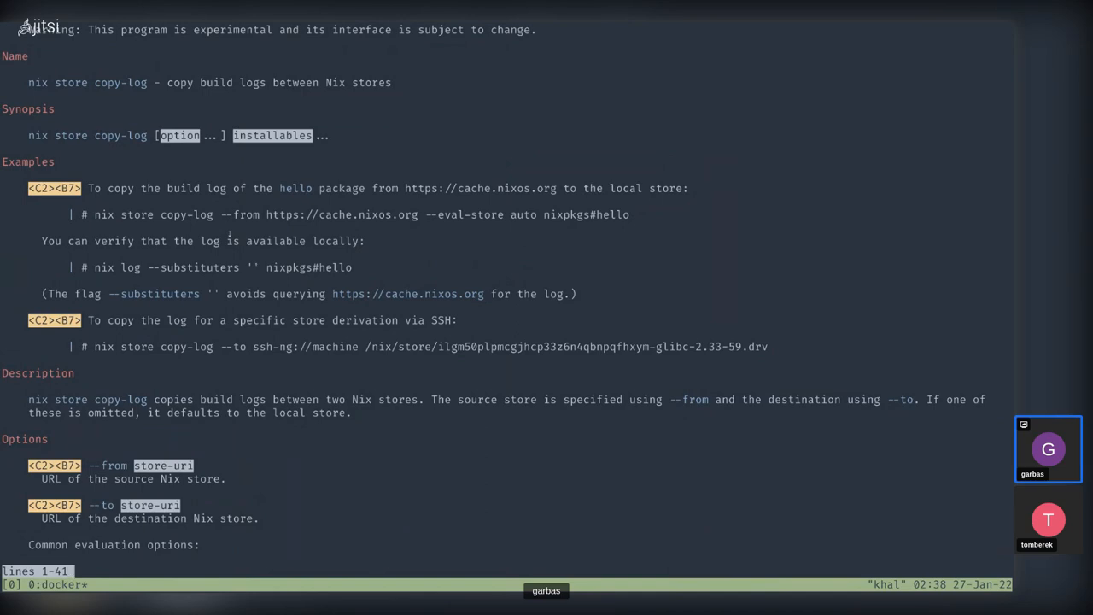
pyautogui.press('q')
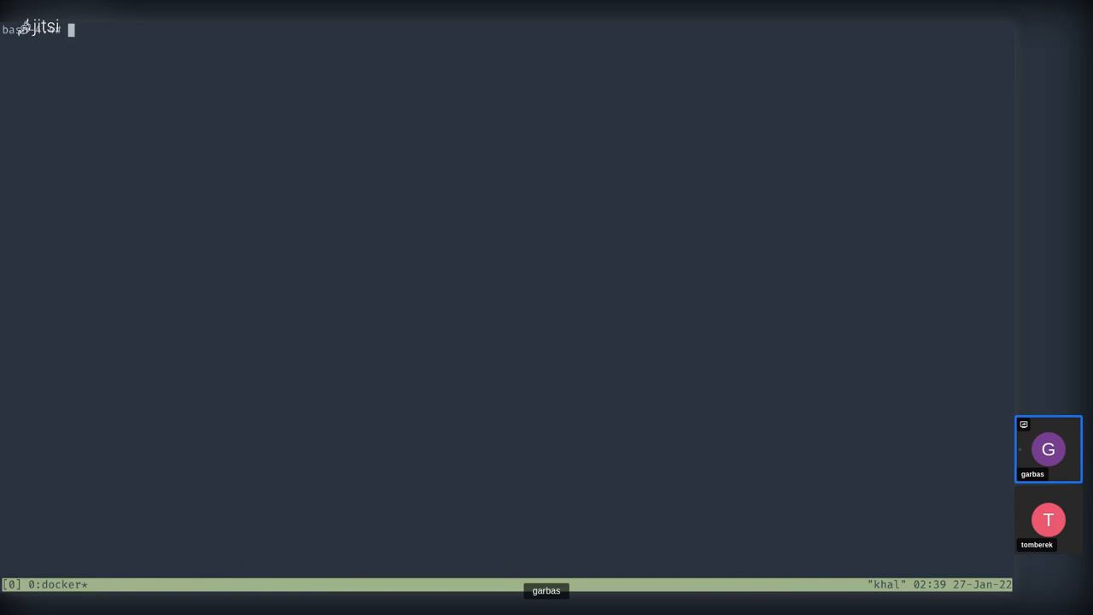
# Step: Enable nix-command and flakes in nix.conf and create 'project' from templates#bash-hello
pyautogui.write('nix repl')
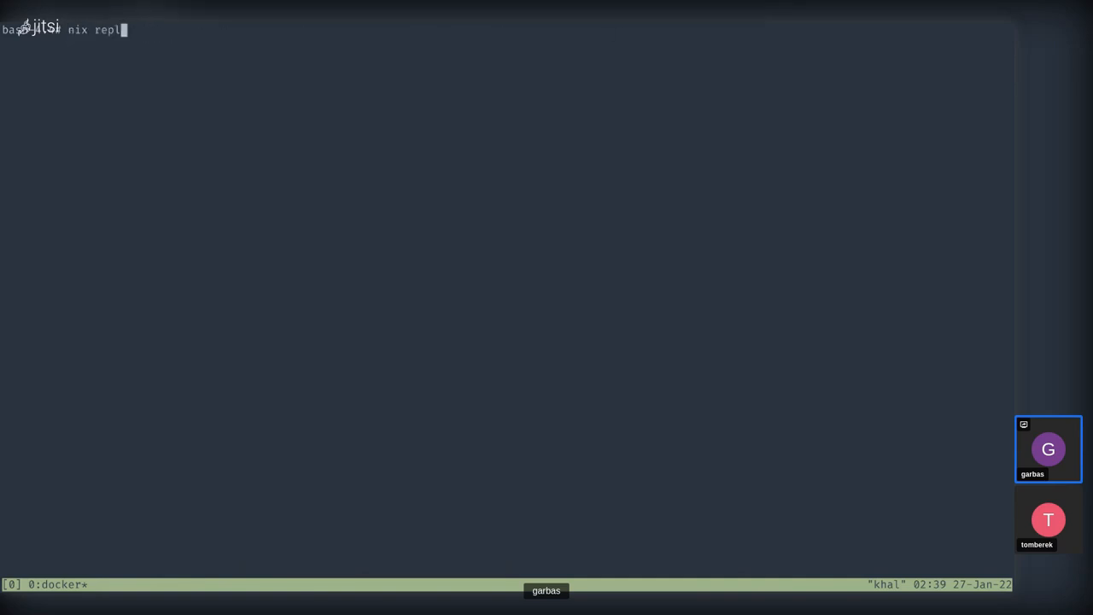
pyautogui.write("echo 'experimental-features = nix-command flakes' >> /etc/nix/nix.conf^C")
pyautogui.write('nix flake new --t')
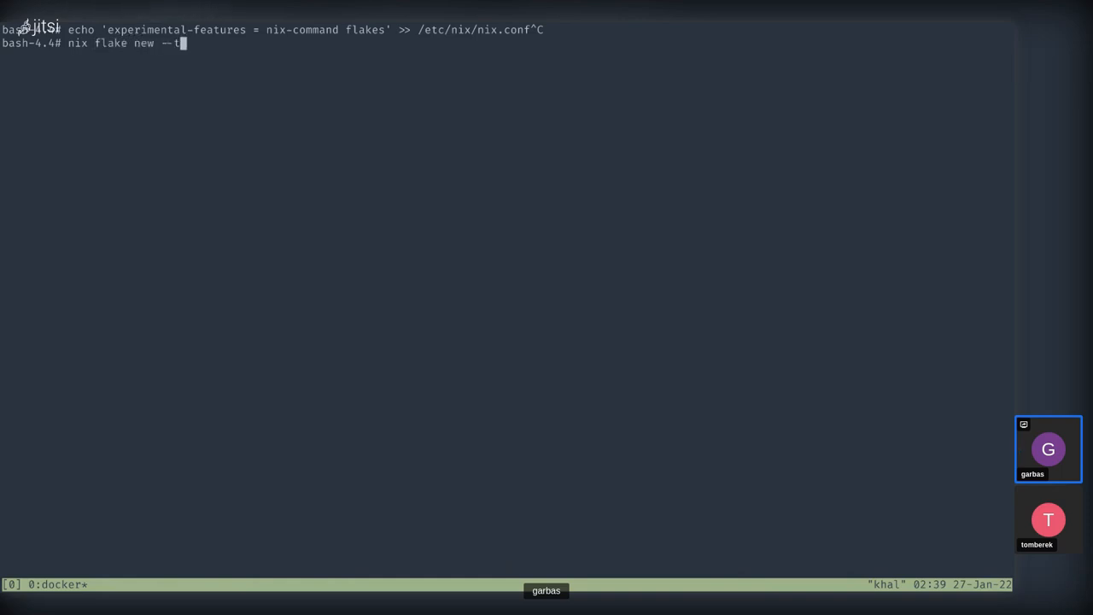
pyautogui.write('emplate')
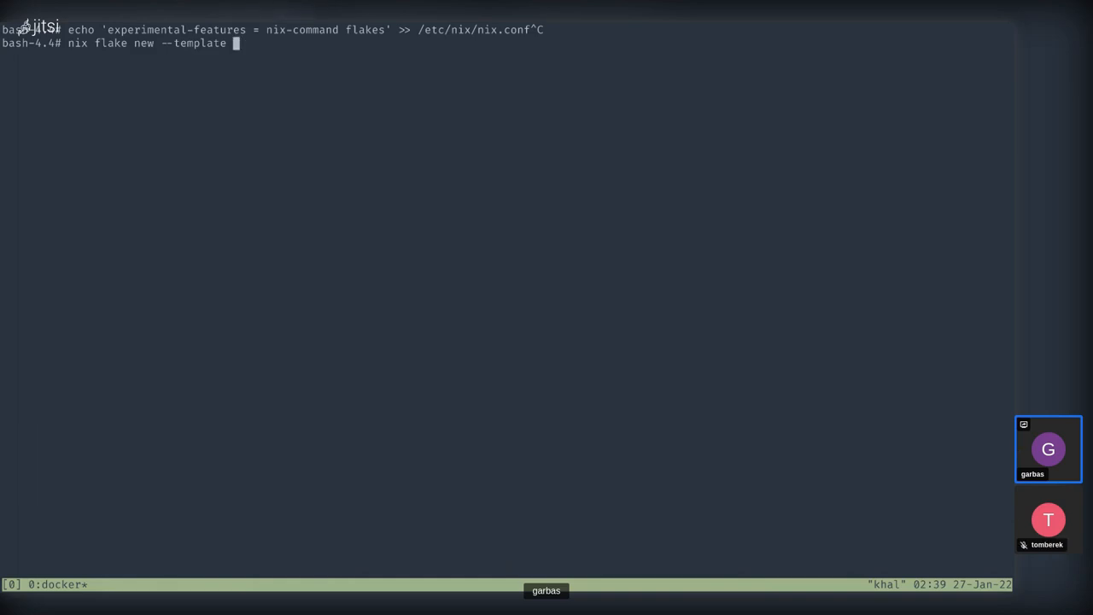
pyautogui.write('template')
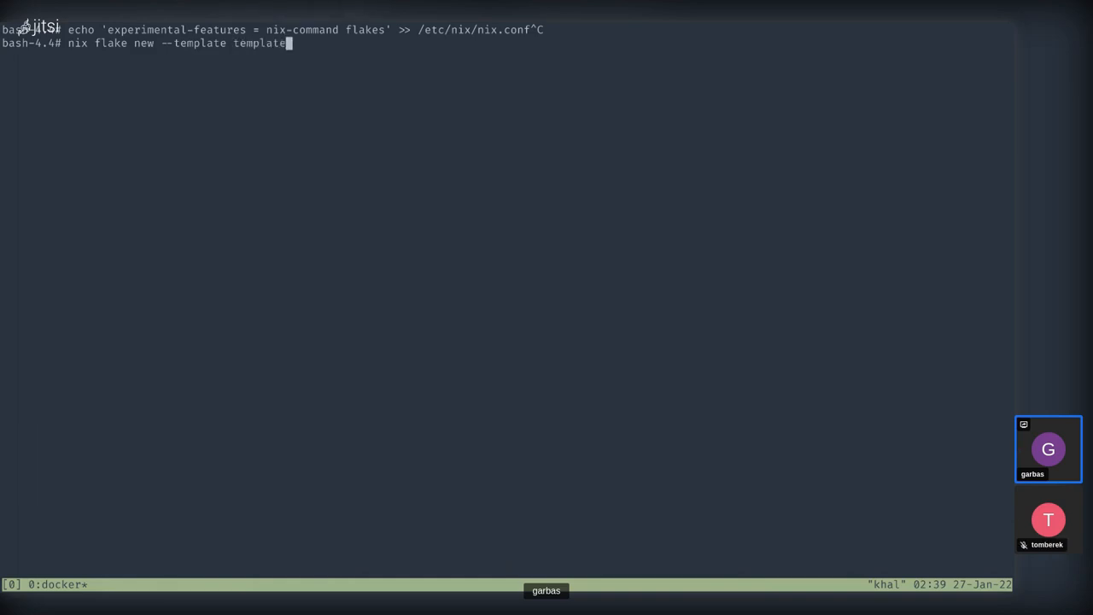
pyautogui.write('s#b')
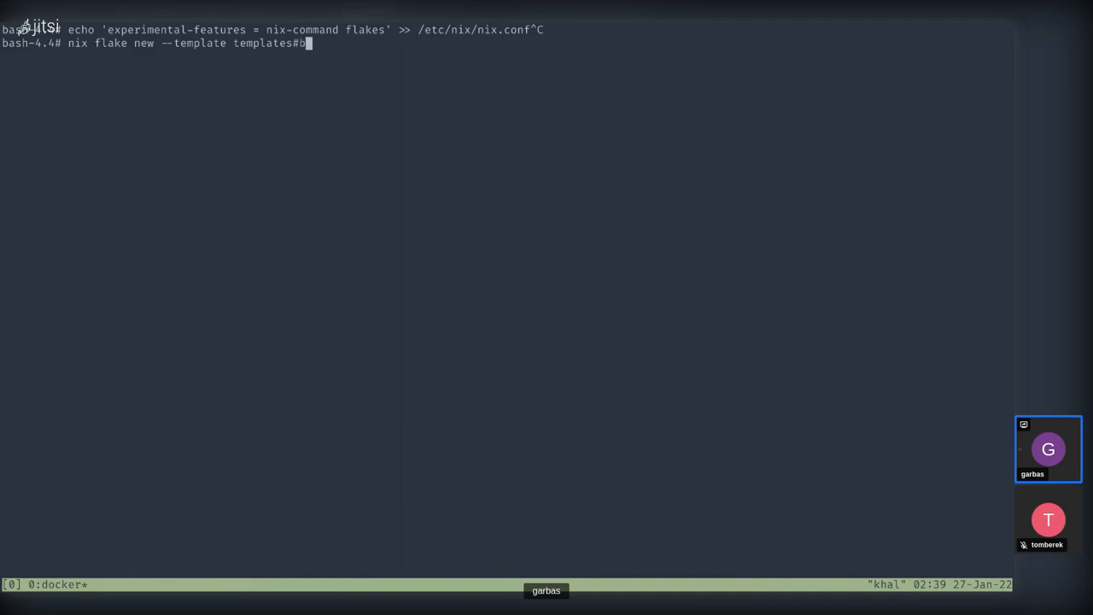
pyautogui.write('ash-hello project')
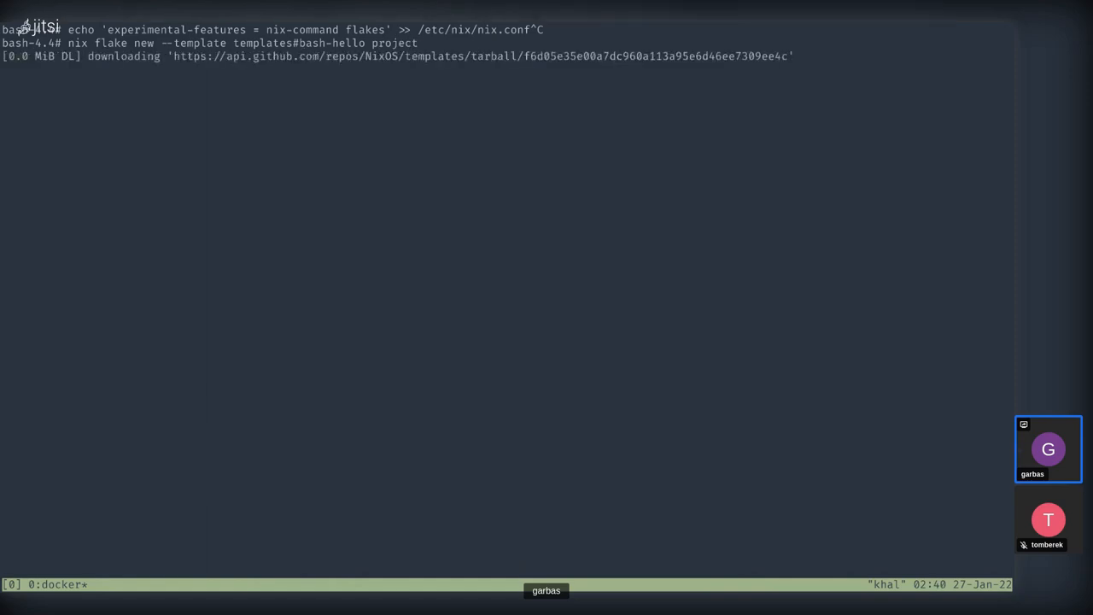
# Step: List the project's files with ls -la and run nix build there
pyautogui.write('cd project/')
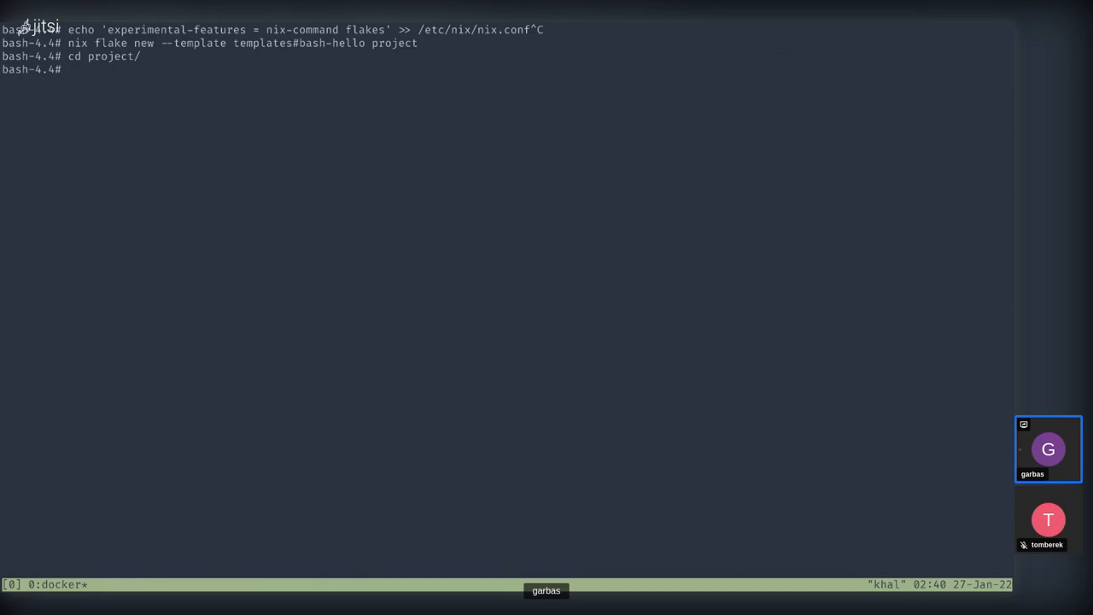
pyautogui.write('ls -la')
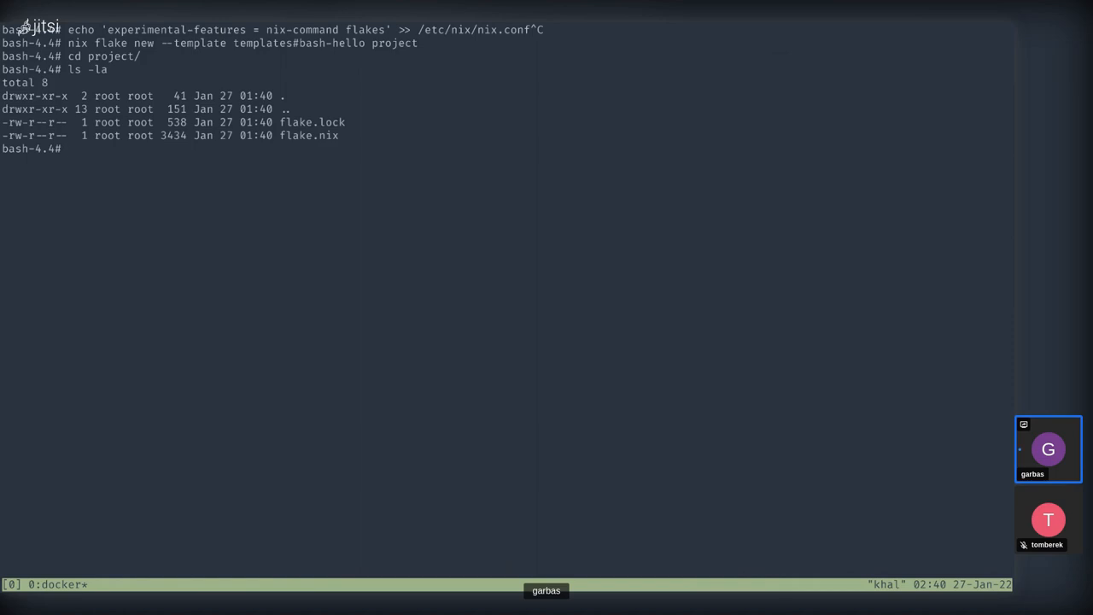
pyautogui.write('nix build')
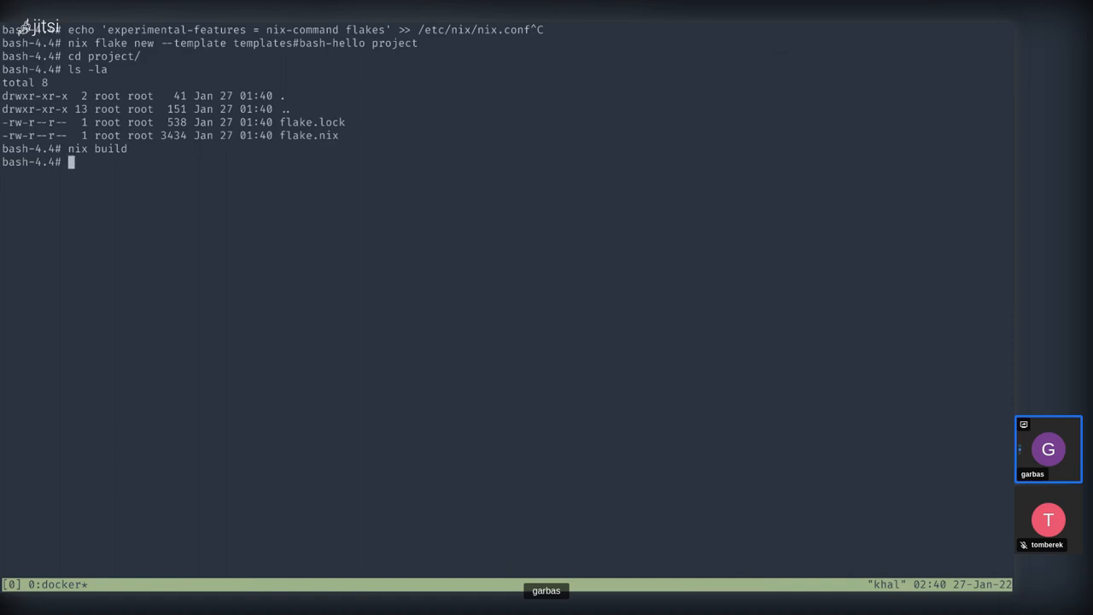
# Step: Create a 'subdir' folder in the project and run nix build from inside it
pyautogui.write('ls -al')
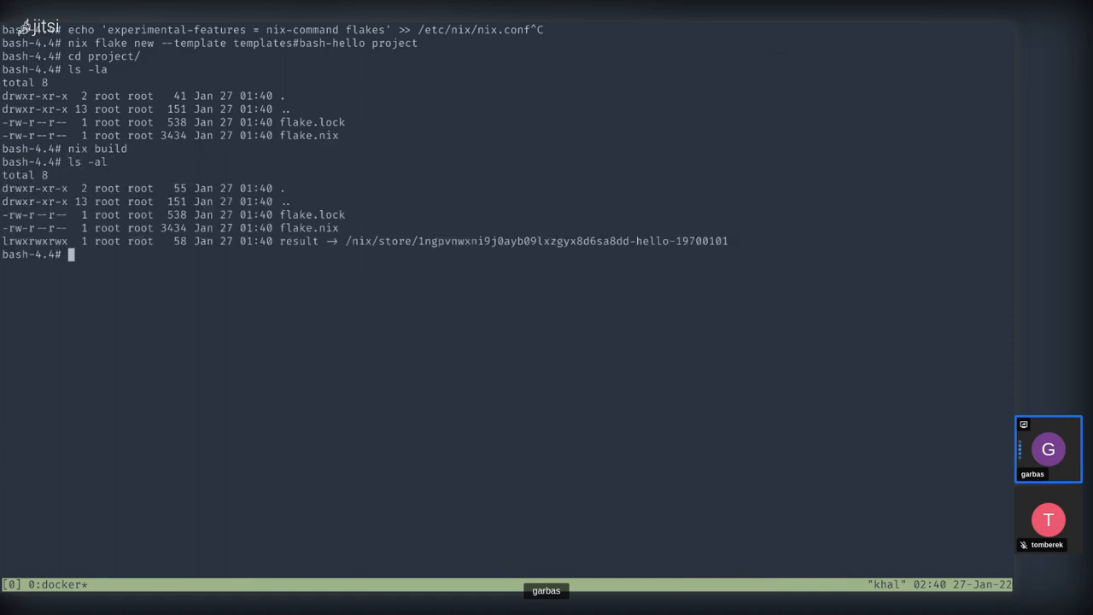
pyautogui.write('mkdir subdir')
pyautogui.write('cd subdir/')
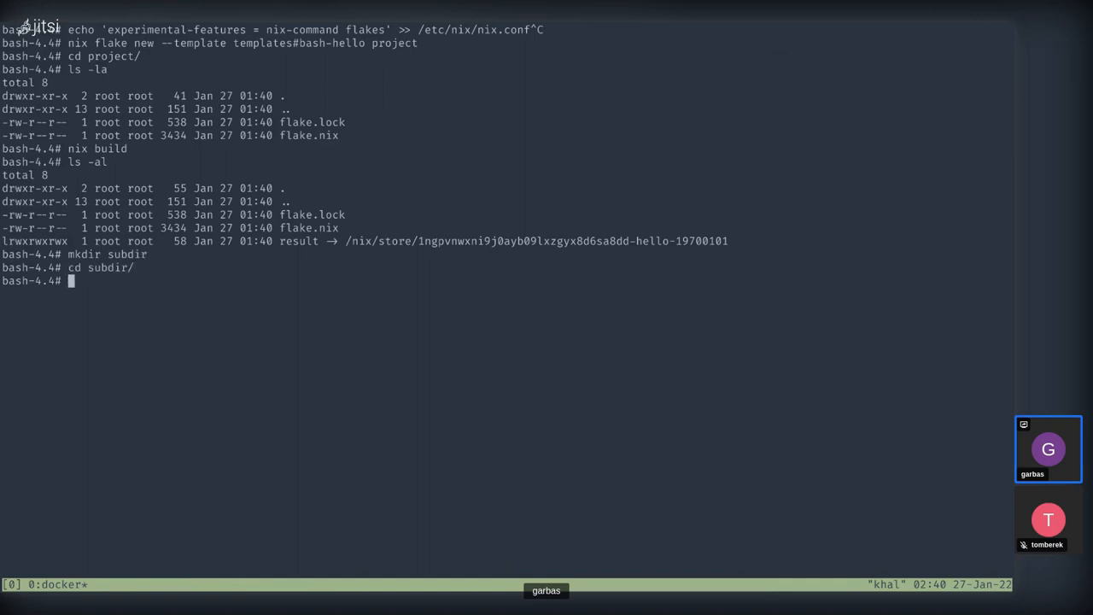
pyautogui.write('nix build')
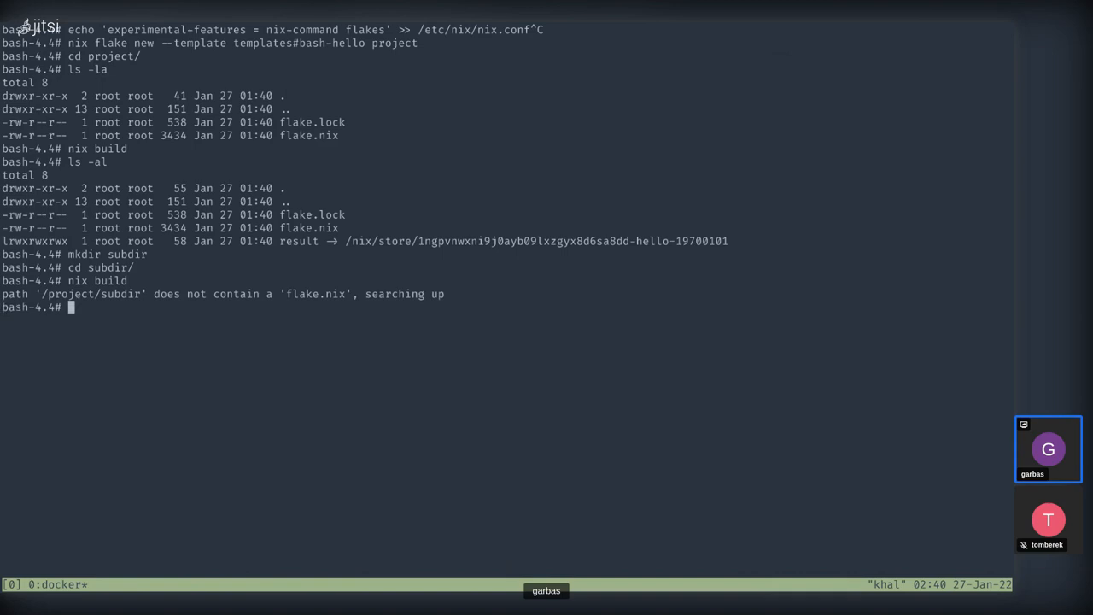
# Step: Delete ../result, rebuild from subdir, then return to the project folder
pyautogui.write('rm')
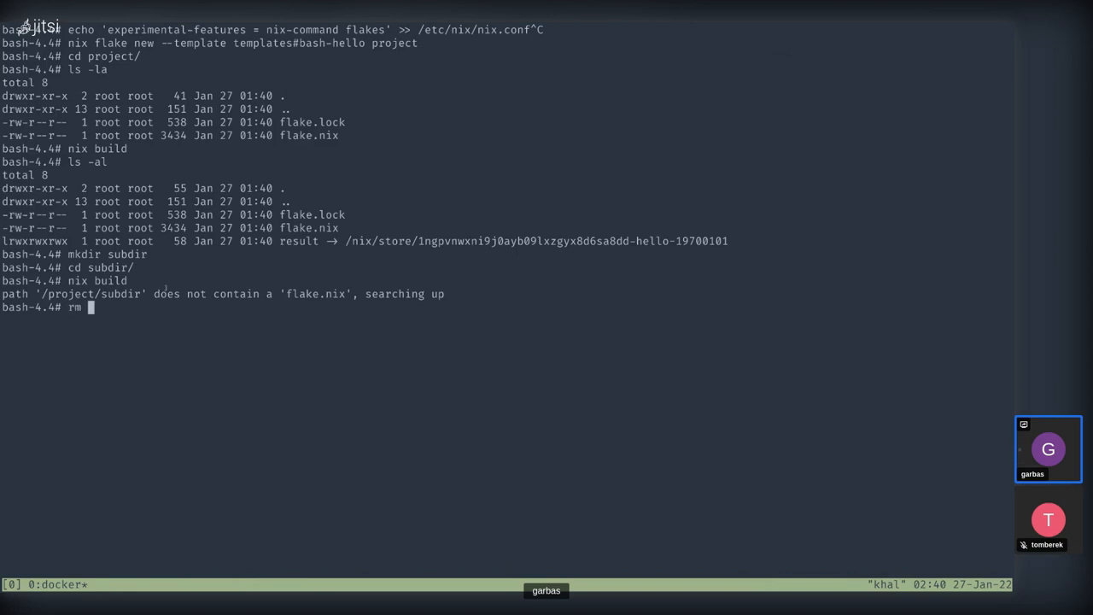
pyautogui.write('../result')
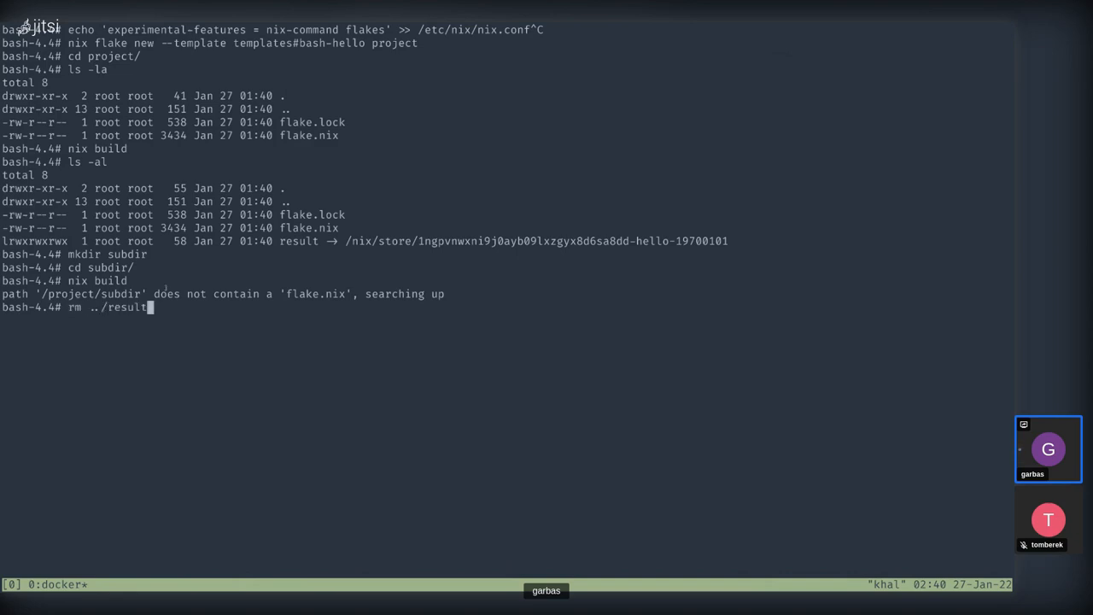
pyautogui.write('nix build')
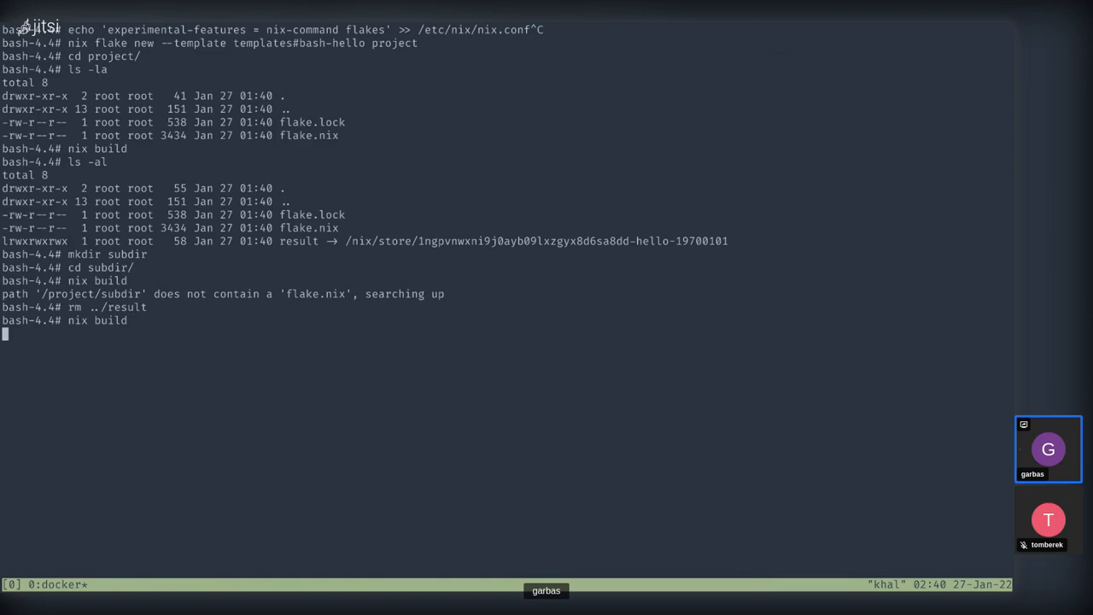
pyautogui.press('Return')
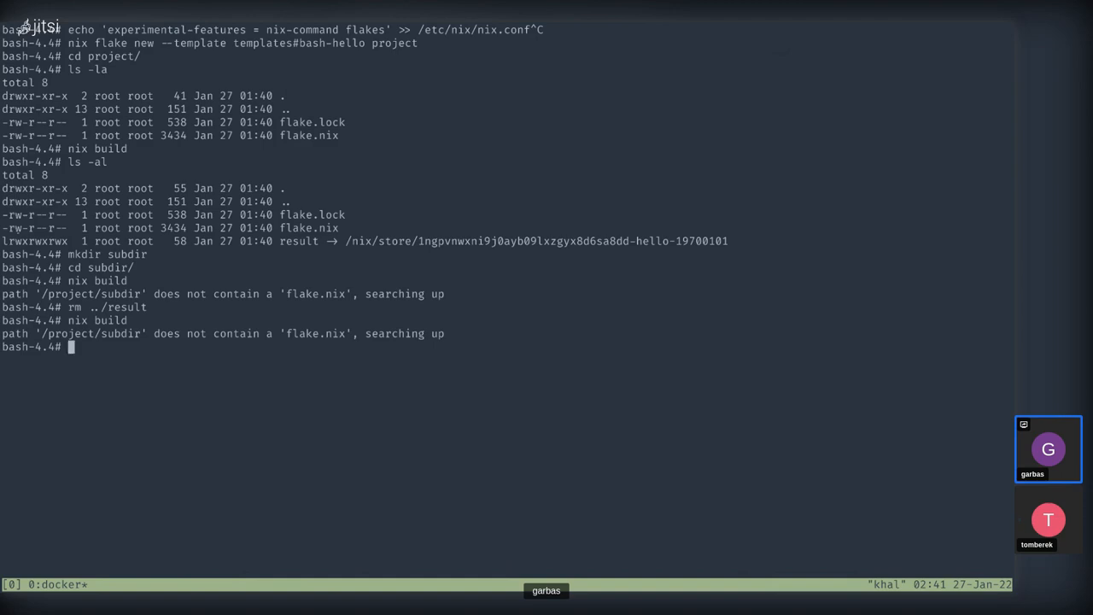
pyautogui.write('cd ..')
pyautogui.write('ls')
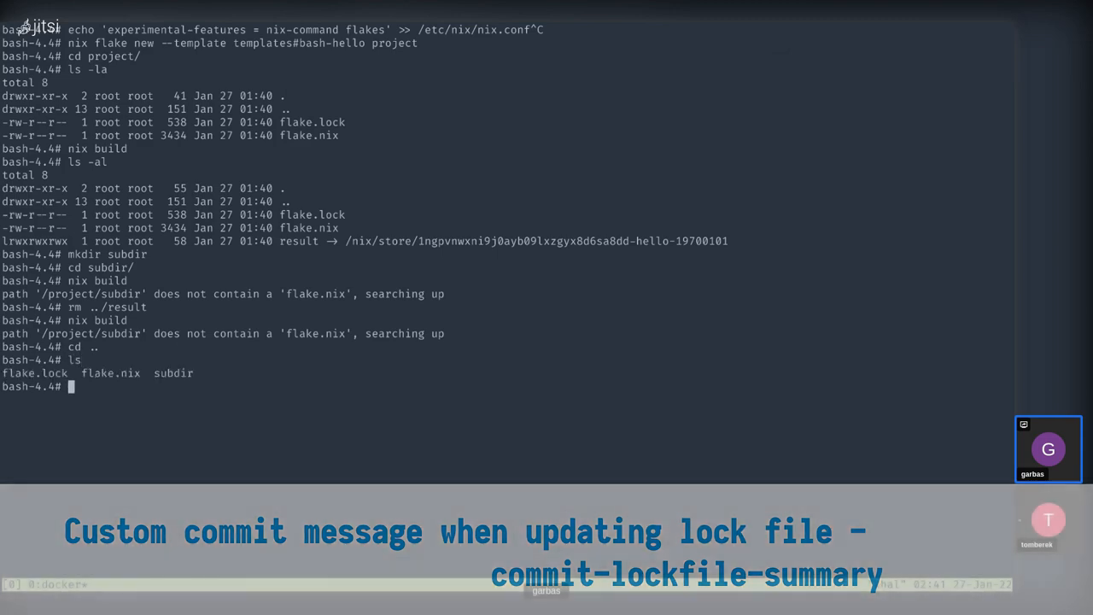
# Step: Create a 'demo' git repo with nix flake init and commit flake.nix as 'init'
pyautogui.write('mkdir')
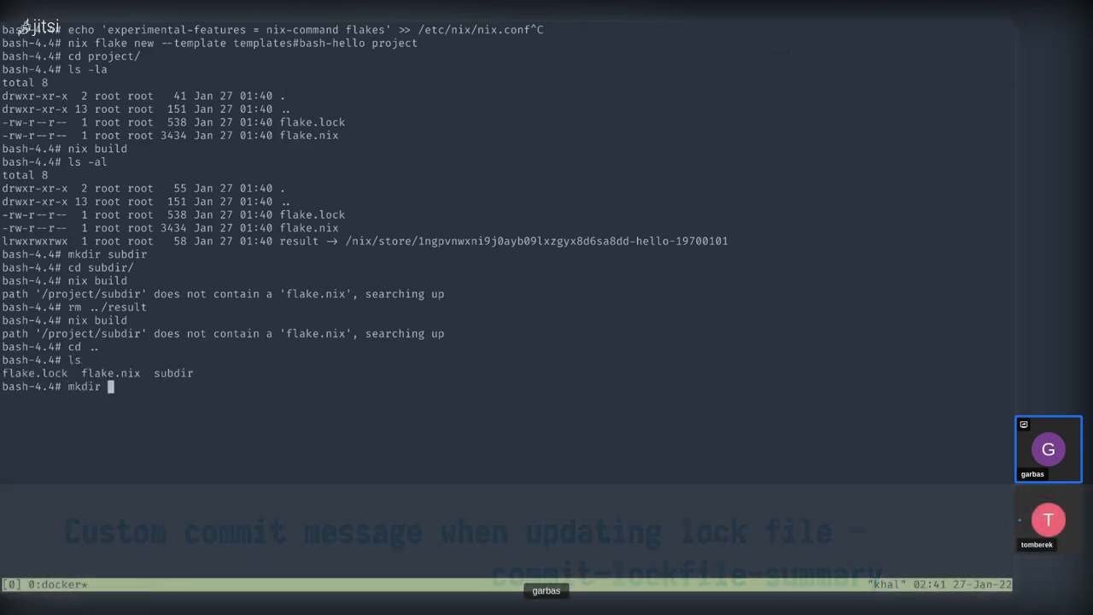
pyautogui.write('demo')
pyautogui.write('git')
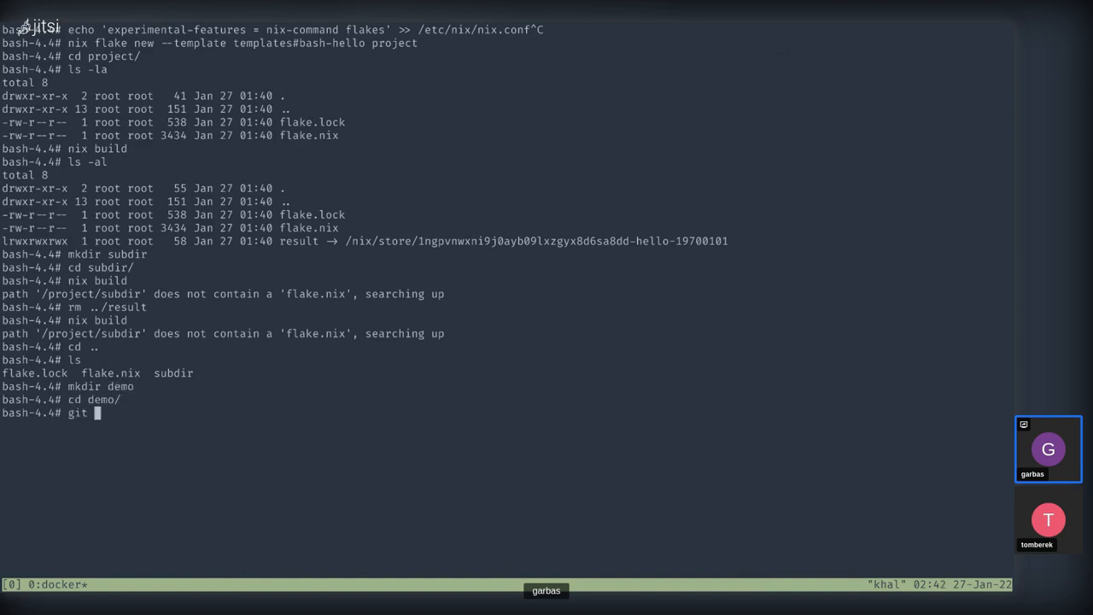
pyautogui.write('init')
pyautogui.write('ls')
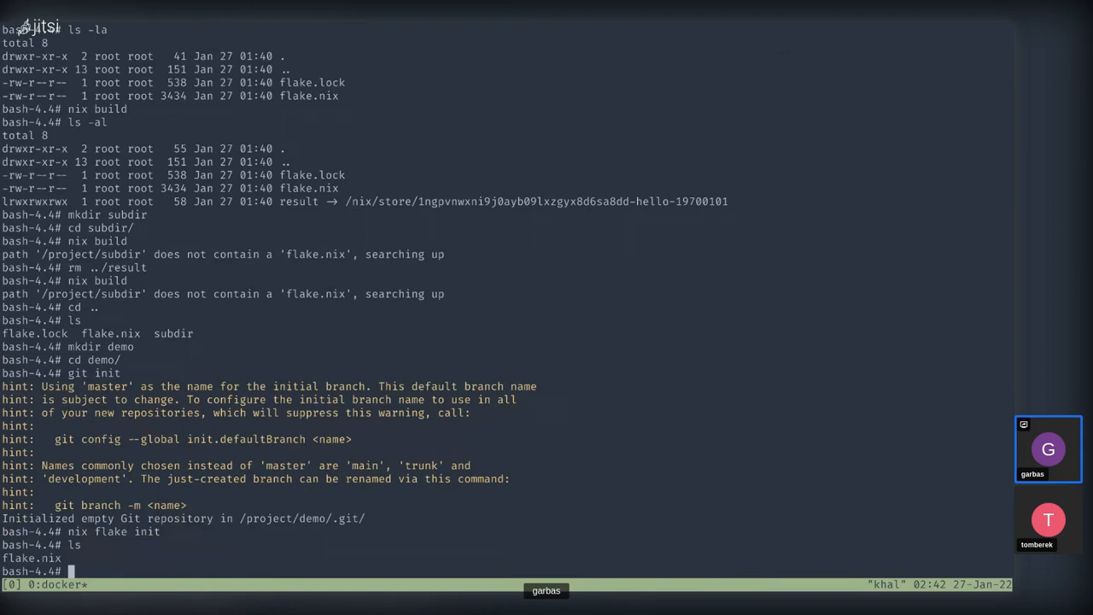
pyautogui.write('git commit -m "')
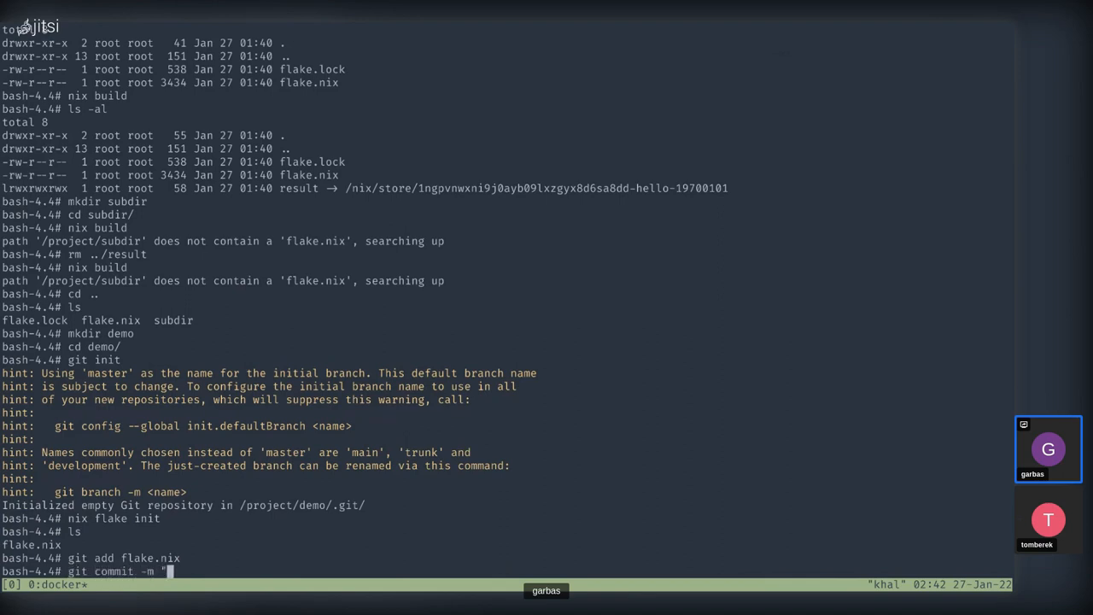
pyautogui.write('init"')
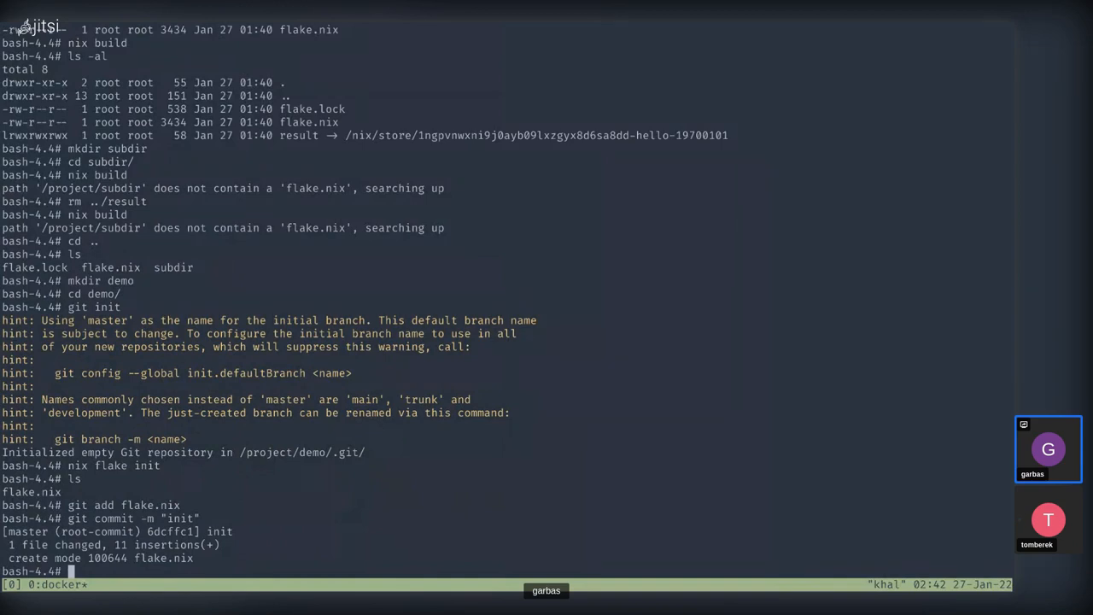
# Step: Run nix flake update --commit-lock-file with summary 'Custom Message', then clear
pyautogui.write("nix flake update --commit-lock-file --commit-lockfile-summary 'Custom Message'")
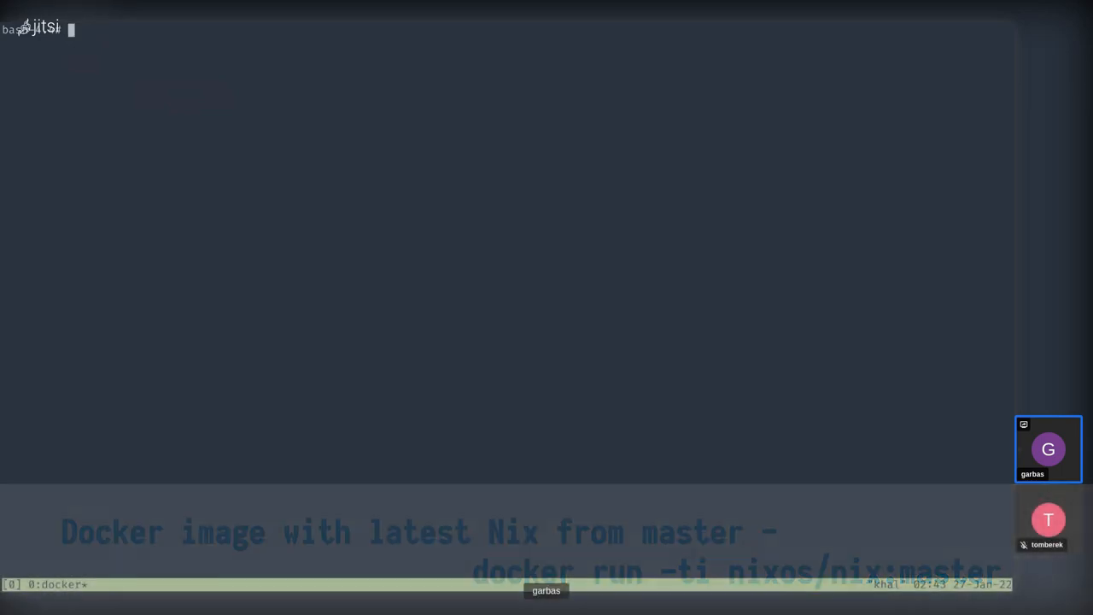
# Step: Exit the container and repl, returning to zsh with the docker run nixos/nix:2.6.0 command
pyautogui.write('exit')
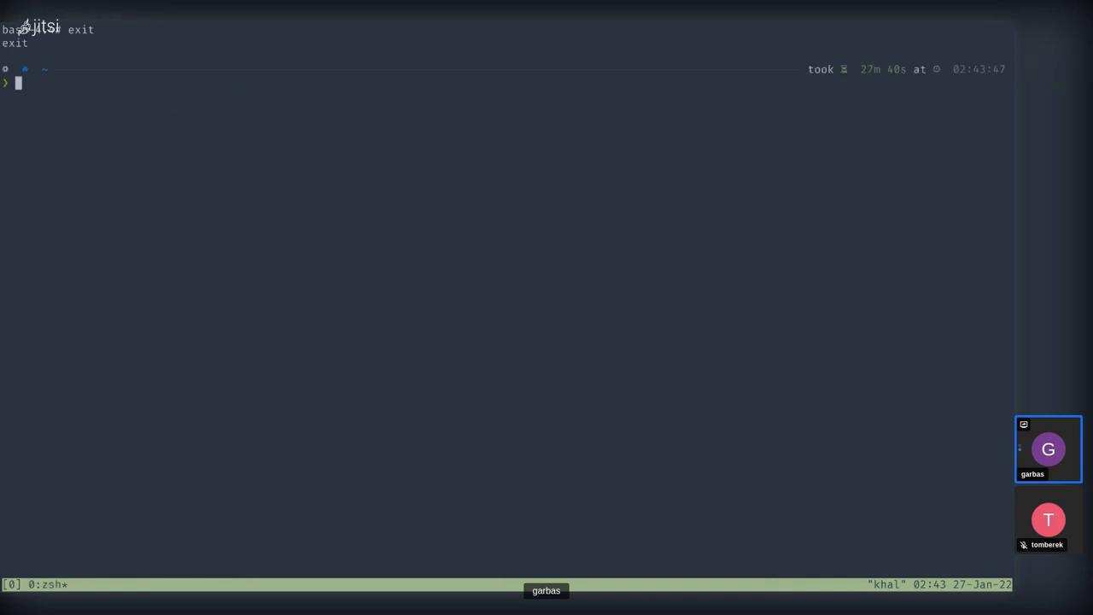
pyautogui.write('docker run -ti nixos/nix:2.6.0')
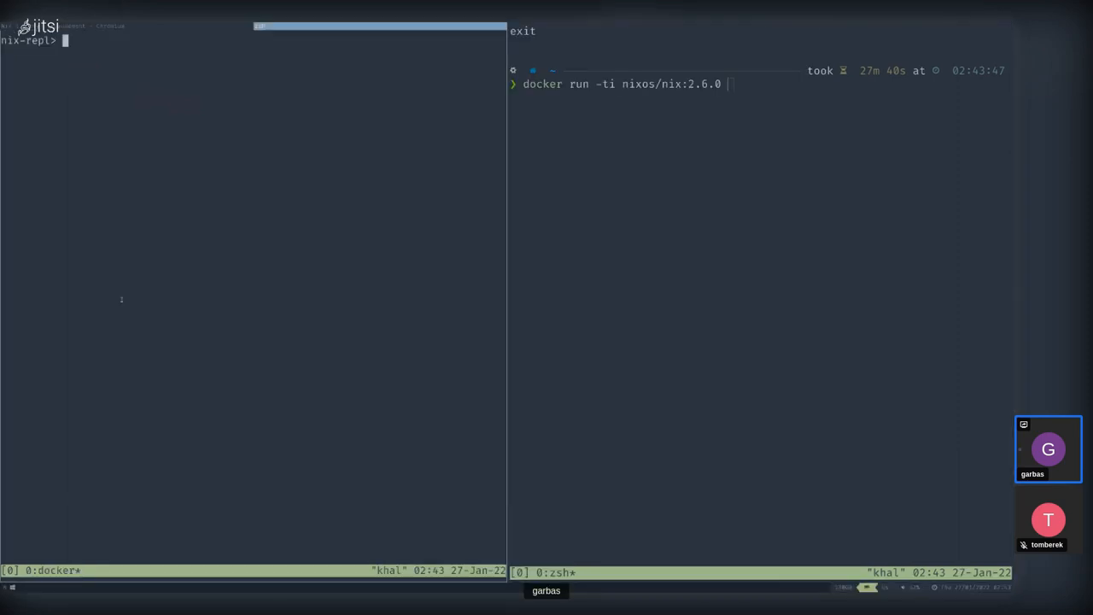
pyautogui.write('exit')
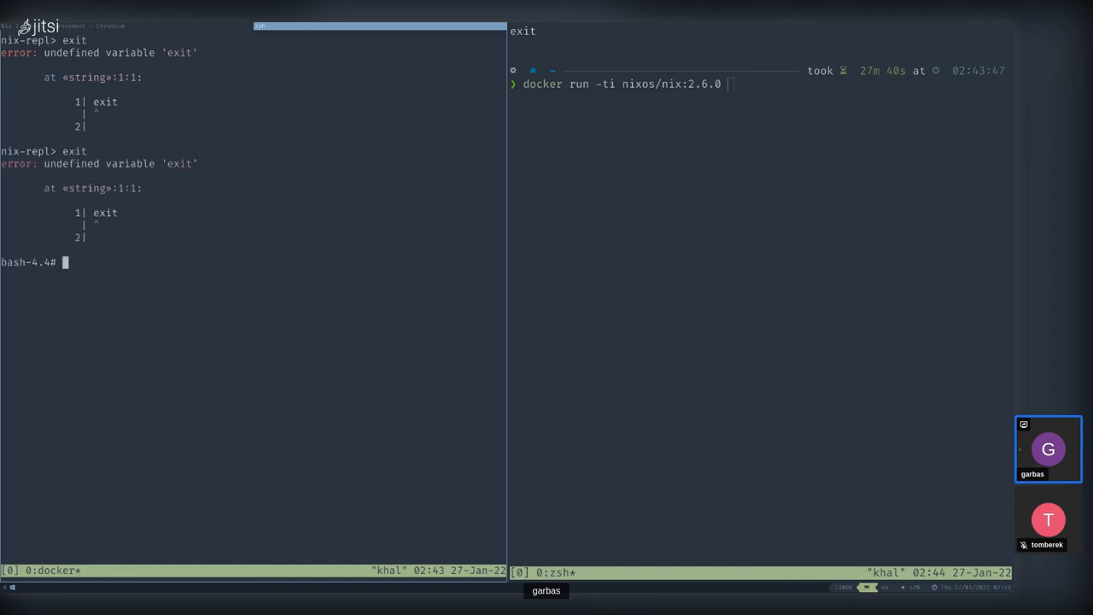
pyautogui.write('exit')
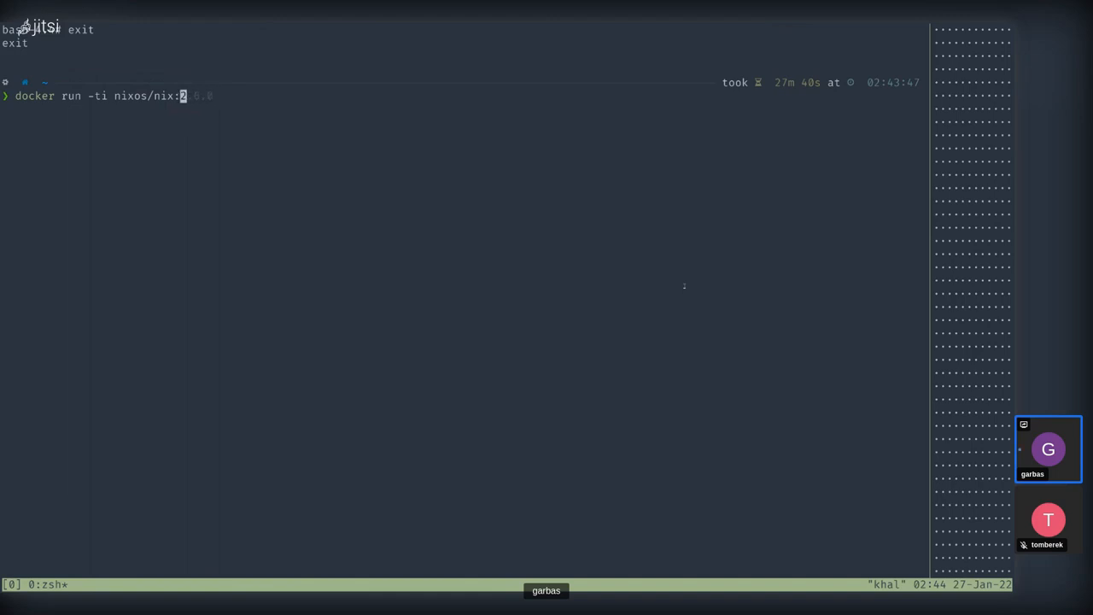
# Step: Run nixos/nix:master in Docker and check nix --version inside the container
pyautogui.write('master')
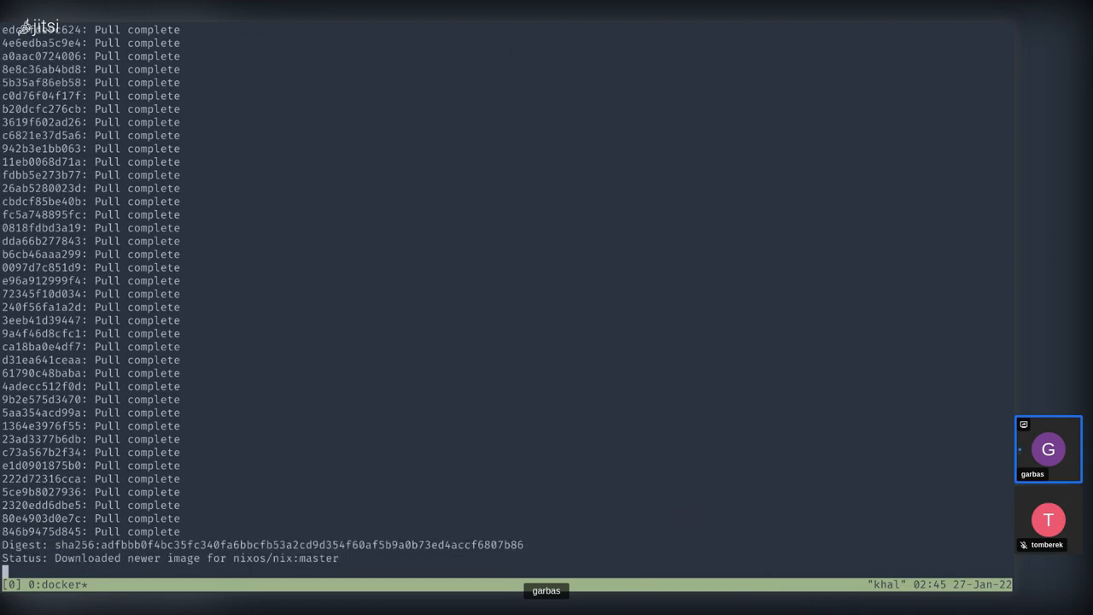
pyautogui.write('nix --versi')
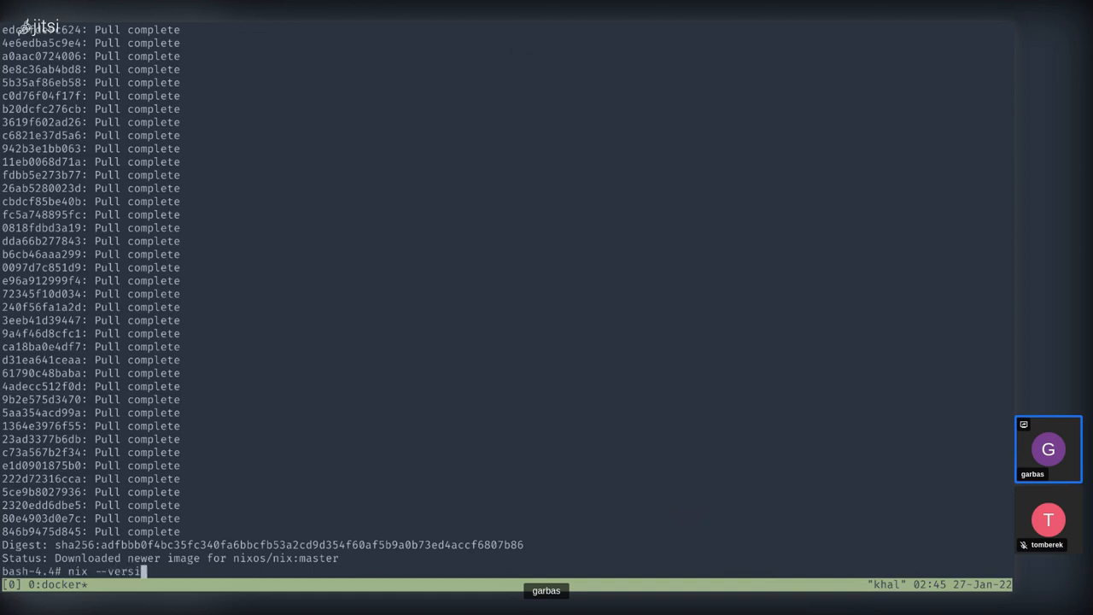